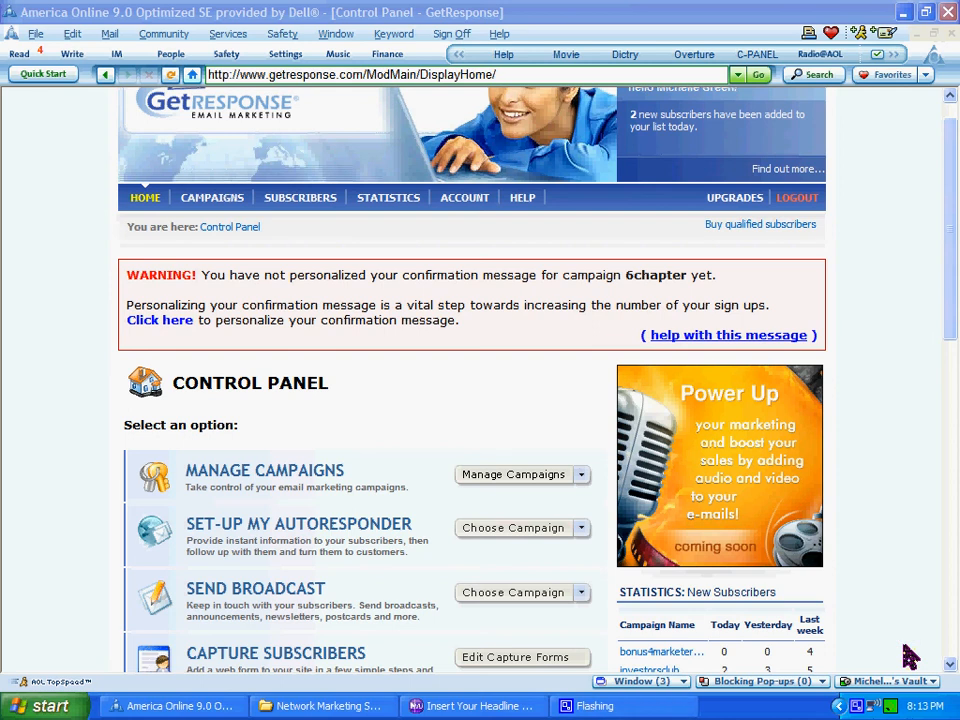
mouse_move(676, 302)
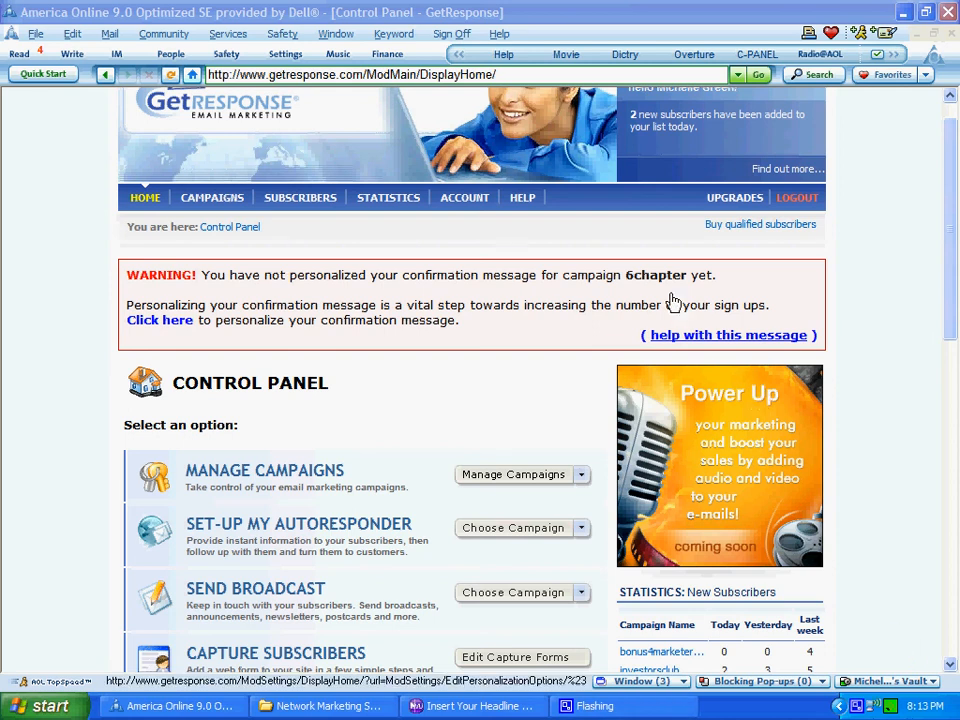
mouse_move(670, 292)
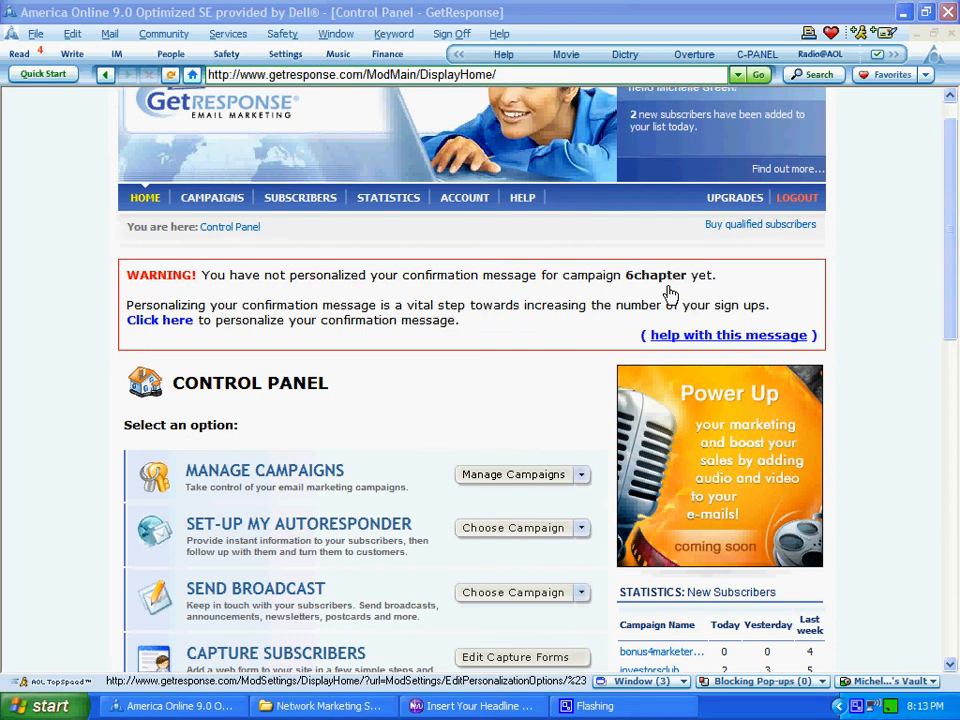
mouse_move(876, 332)
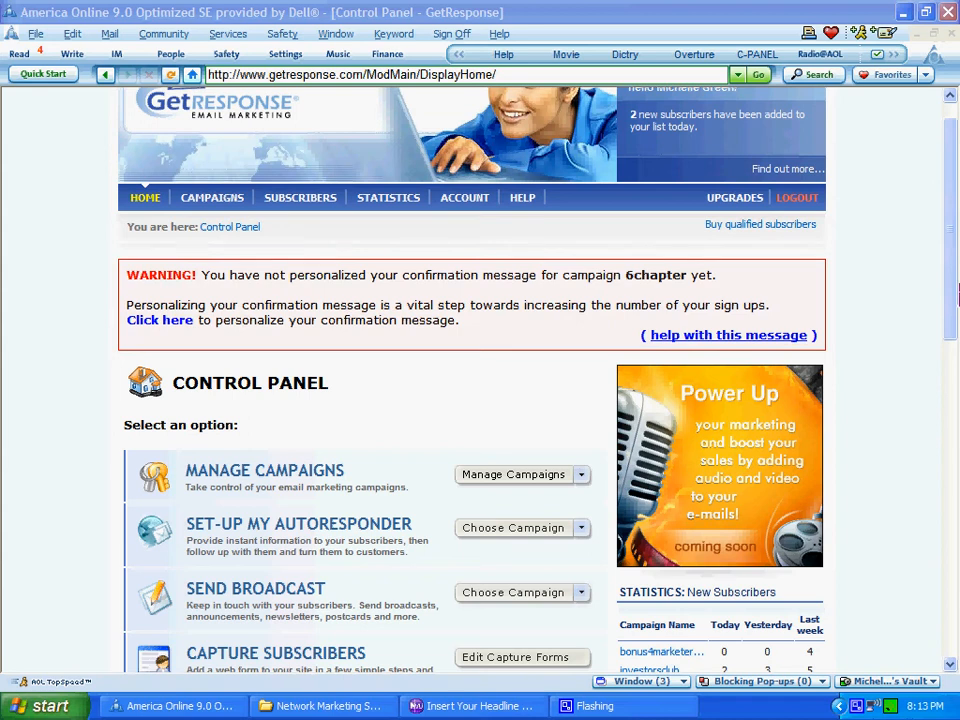
Reveal the Build Subscribers List options under the Subscribers menu.
left_click(300, 198)
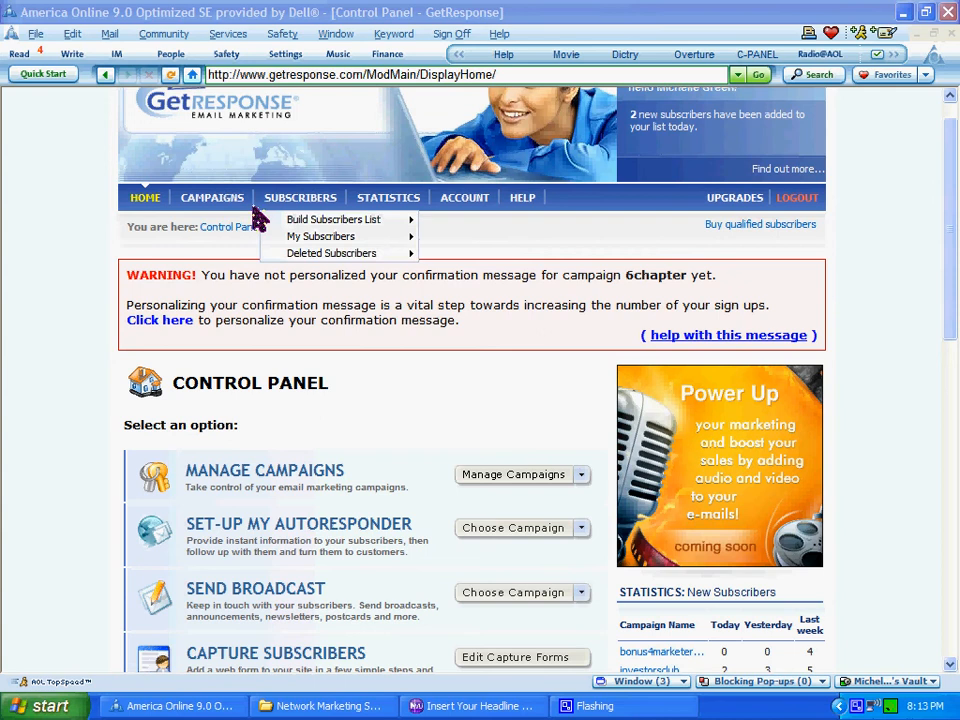
left_click(212, 198)
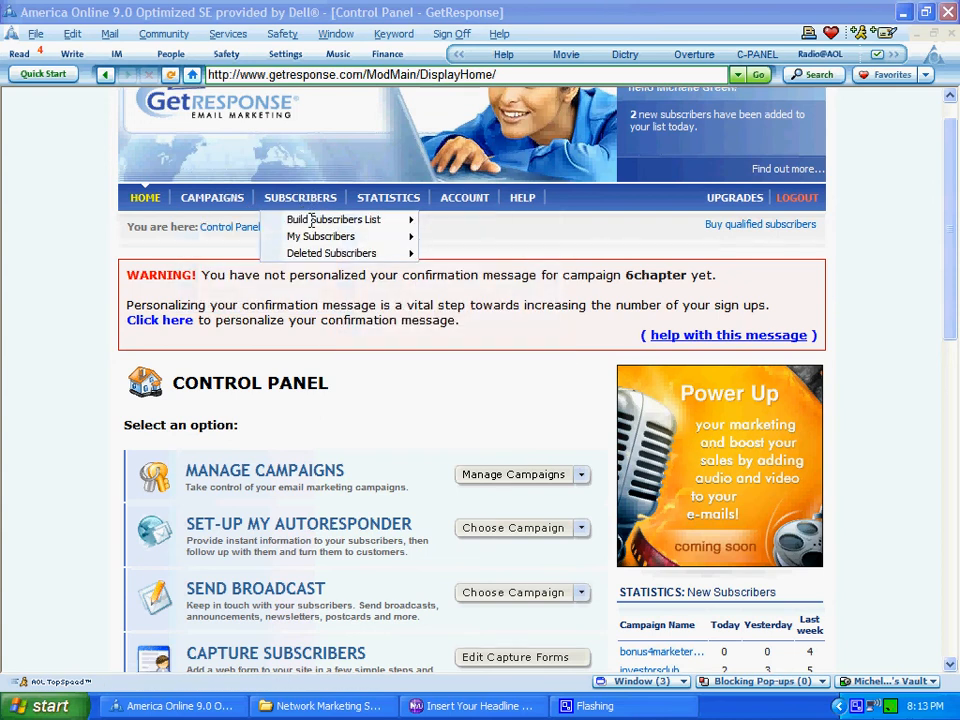
mouse_move(332, 218)
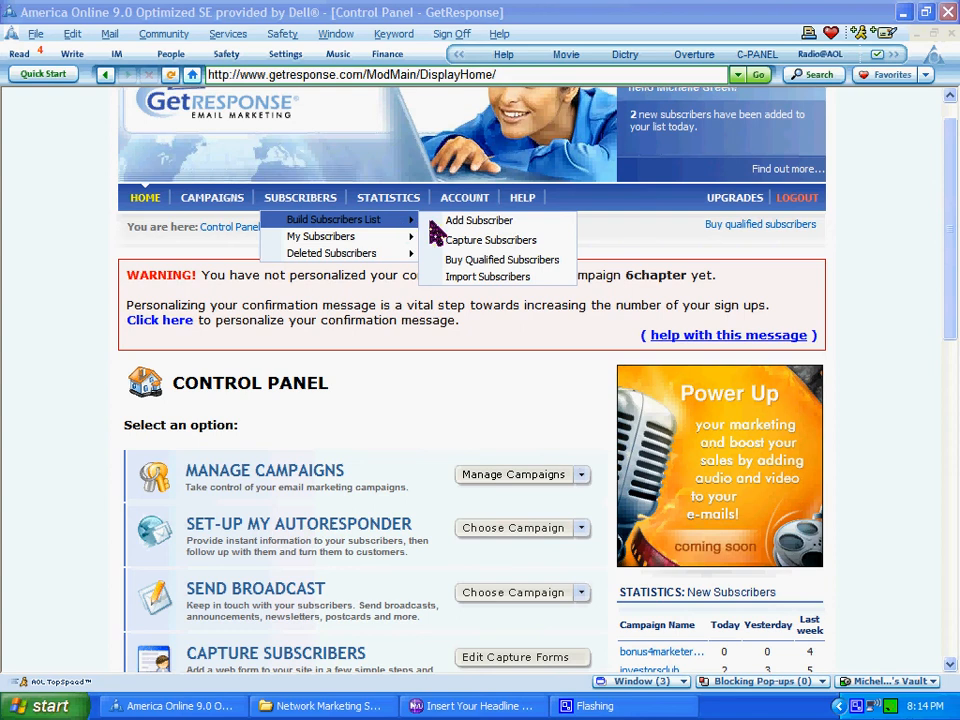
mouse_move(486, 248)
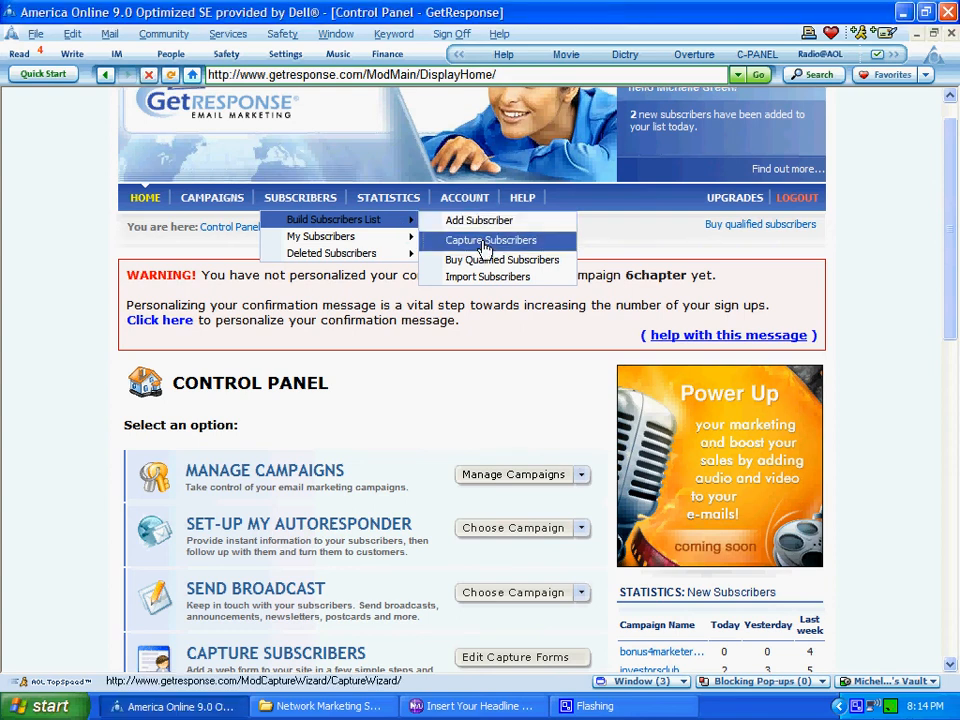
Reach the Capture Subscribers page with HTML Form kept as the capture method.
left_click(490, 240)
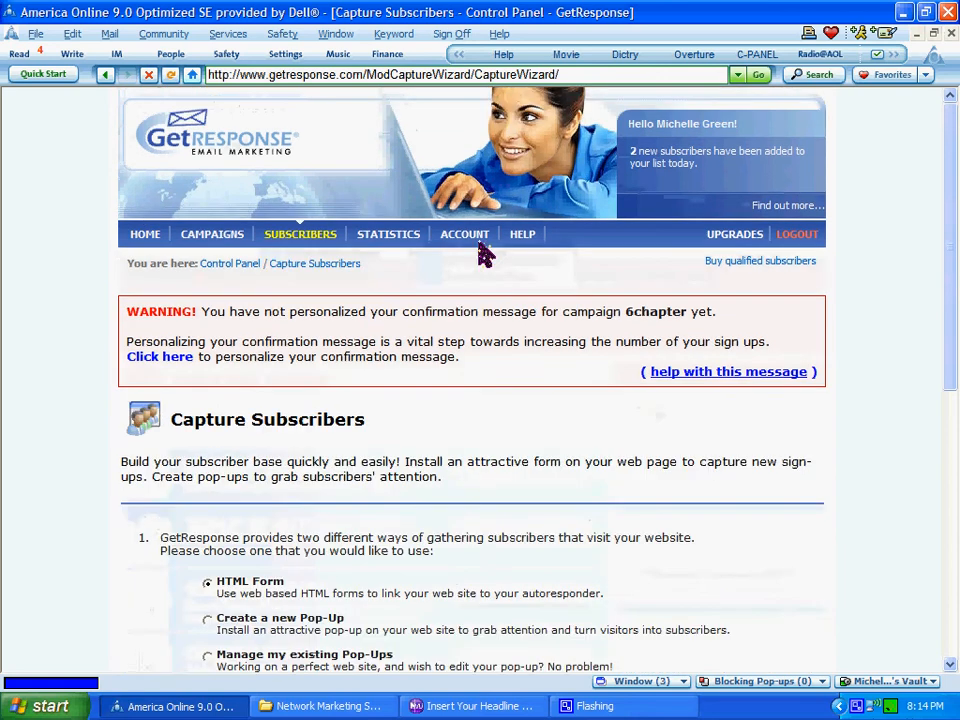
scroll("down", 3)
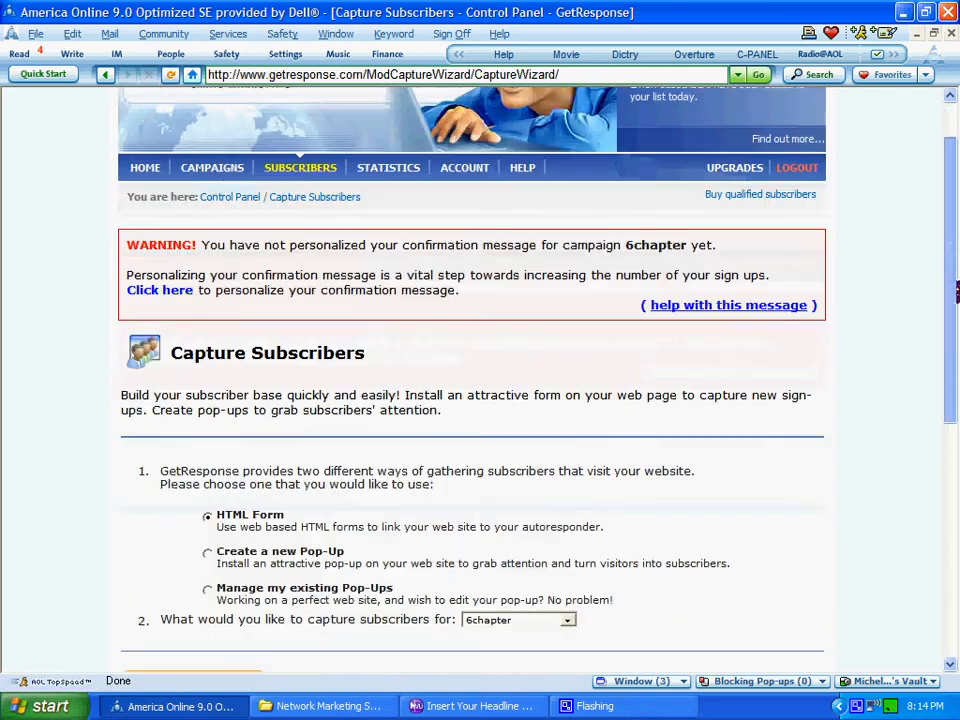
scroll("down", 3)
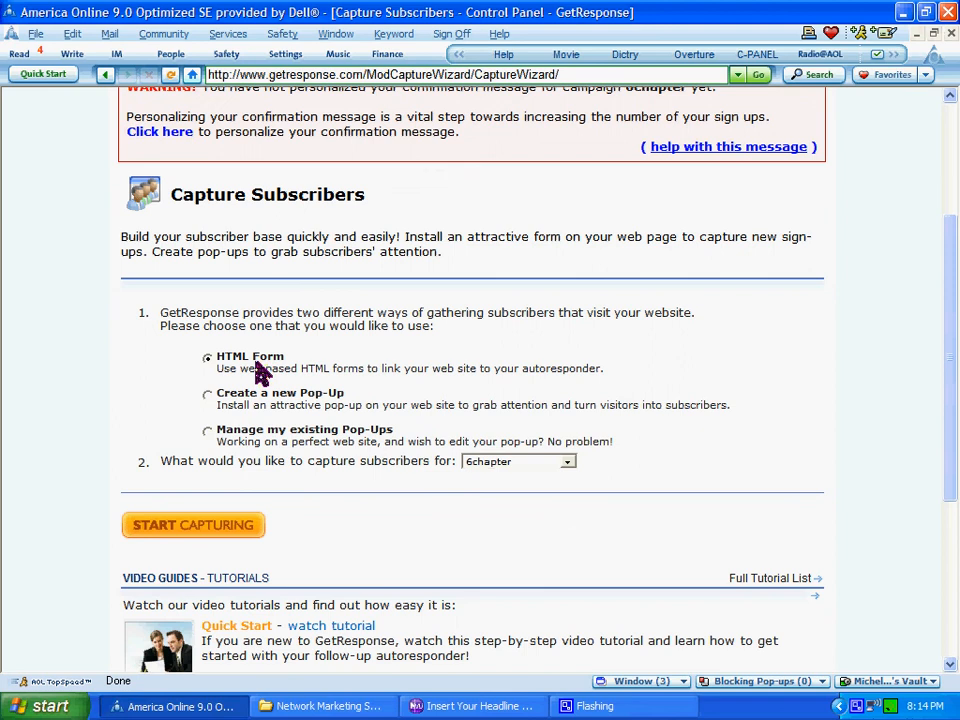
mouse_move(550, 376)
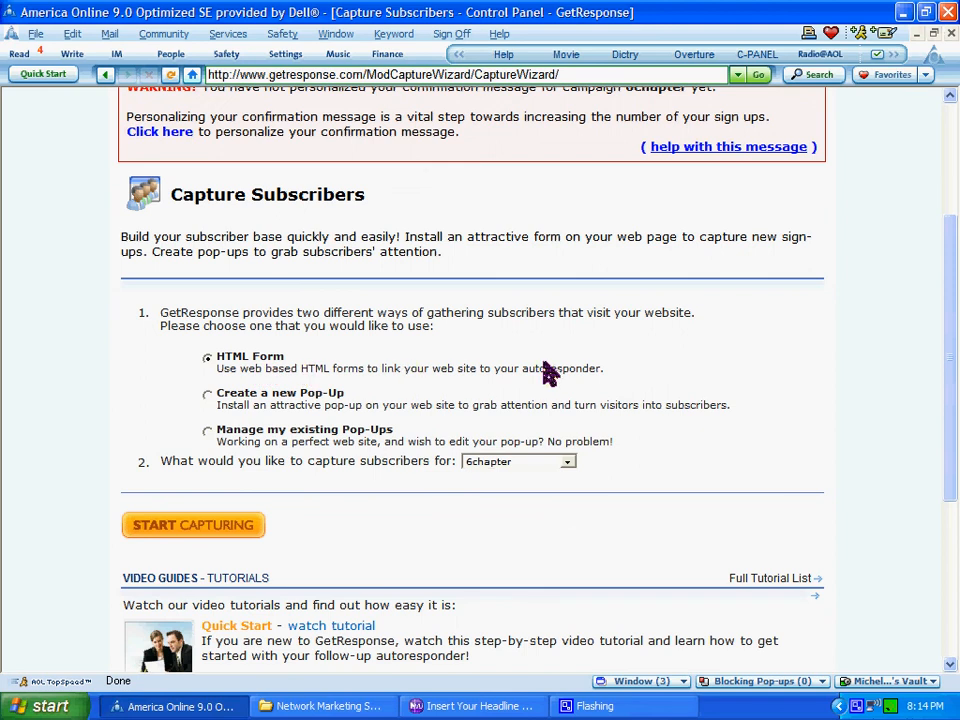
mouse_move(212, 414)
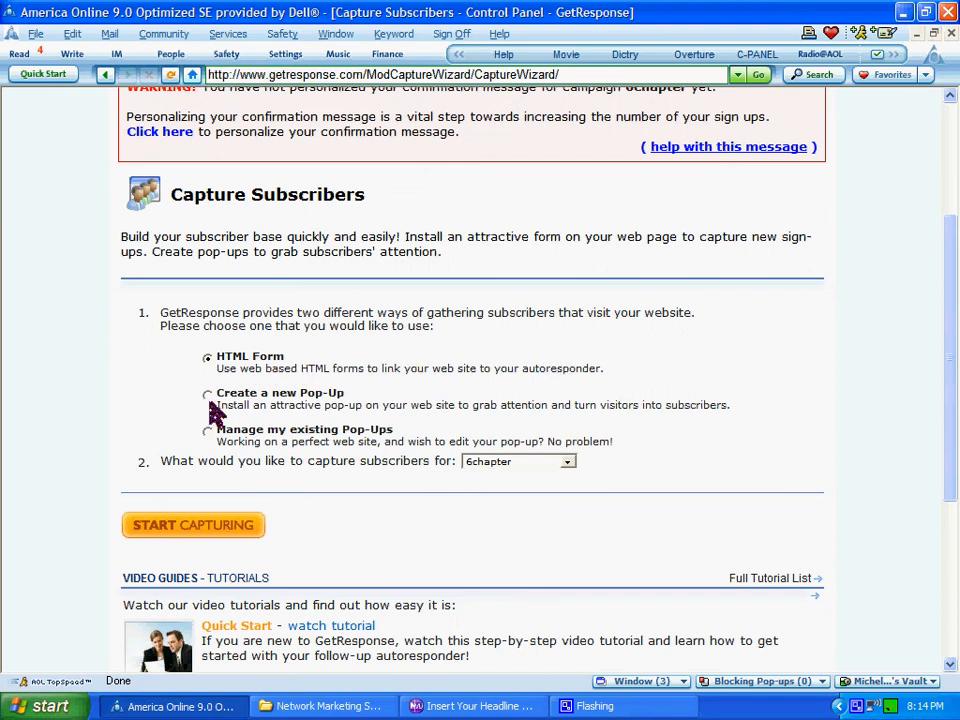
mouse_move(244, 410)
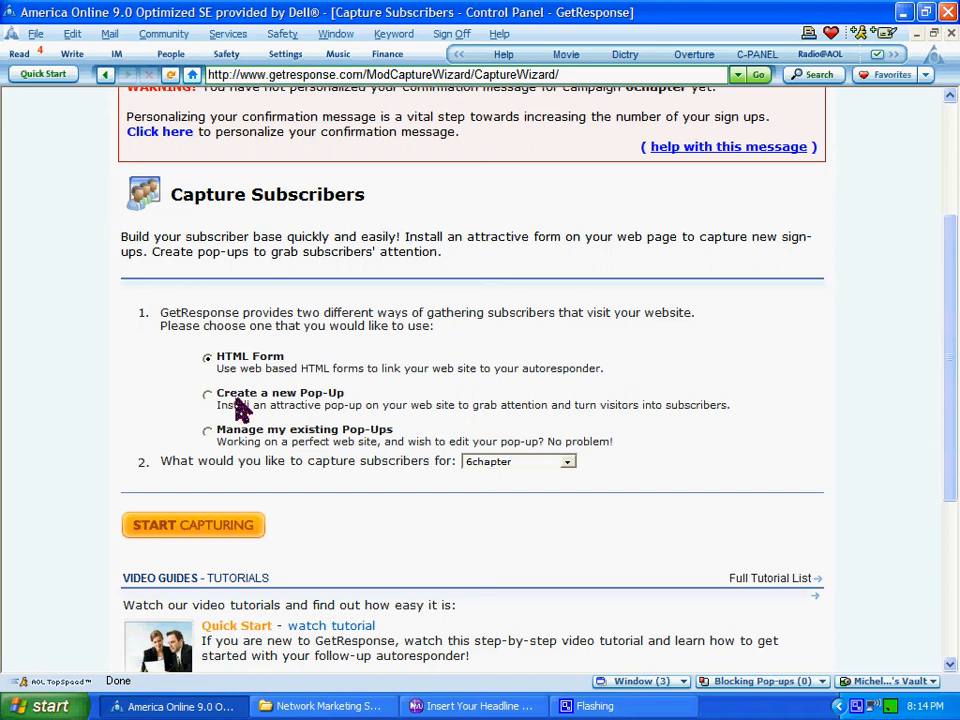
mouse_move(320, 410)
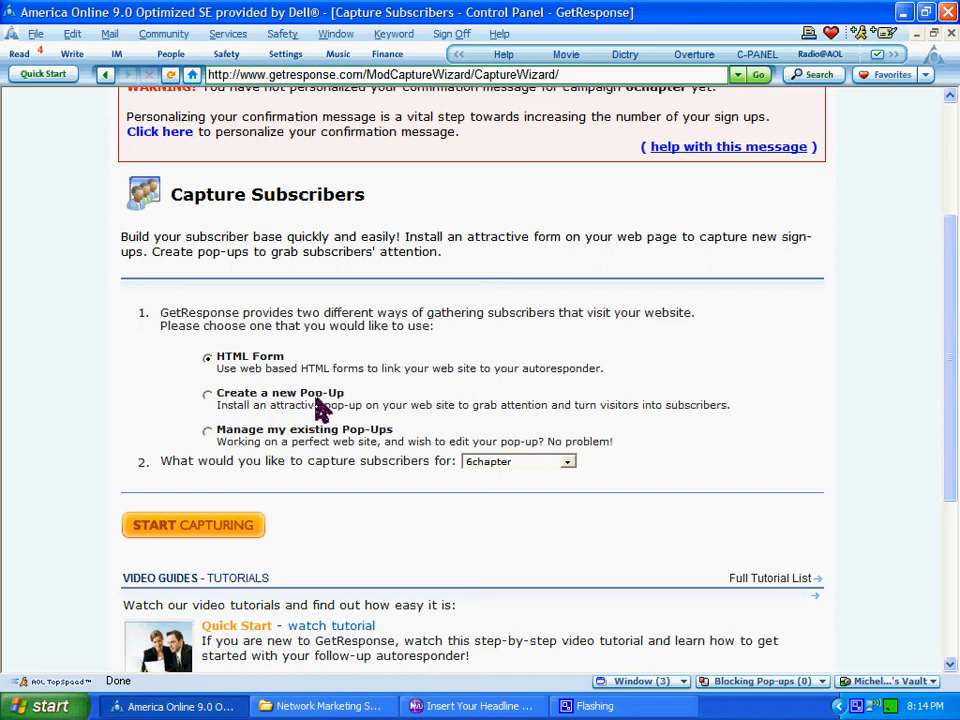
mouse_move(262, 444)
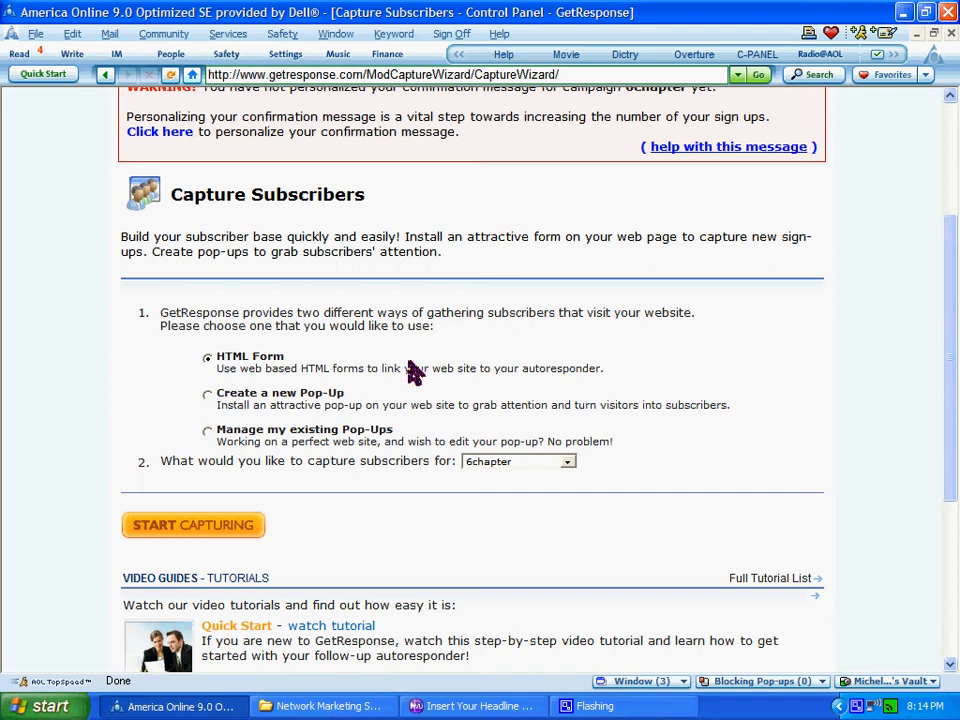
mouse_move(156, 486)
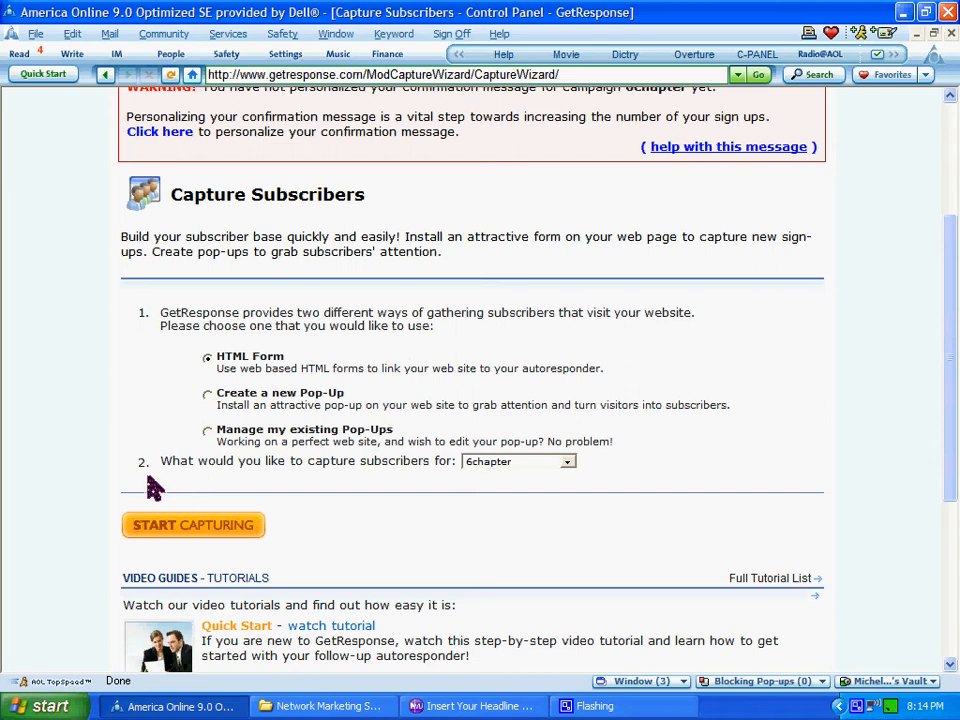
mouse_move(170, 480)
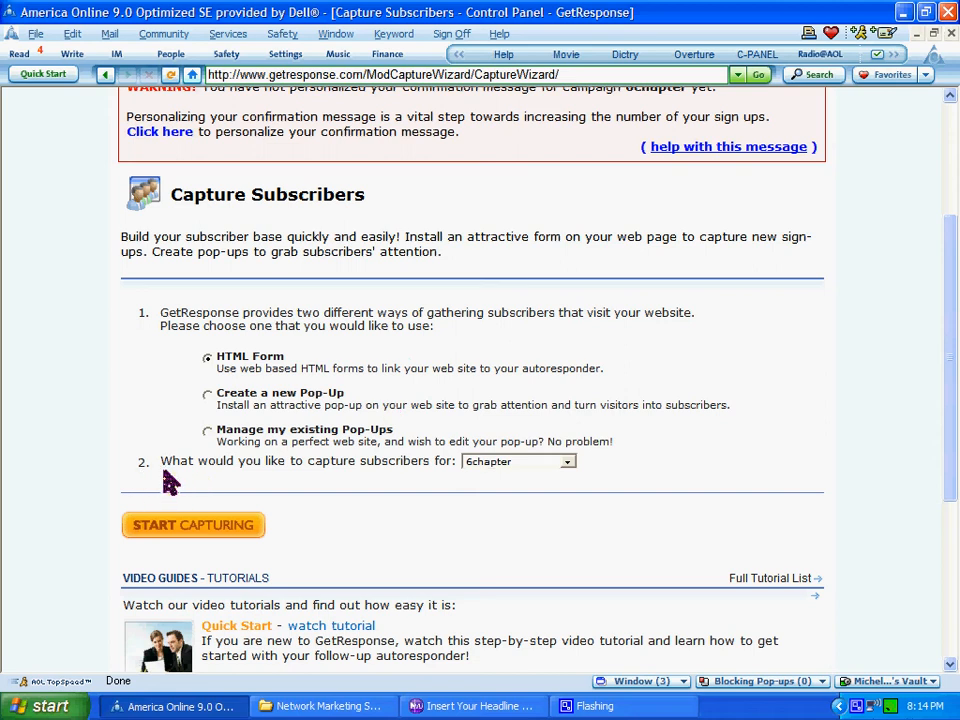
mouse_move(448, 468)
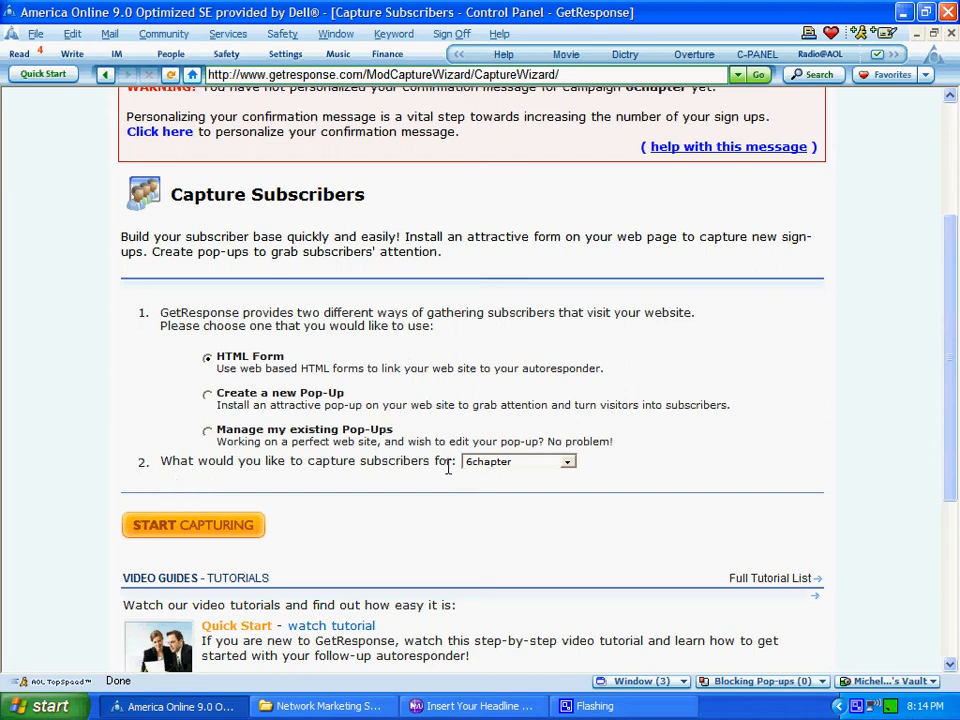
mouse_move(580, 478)
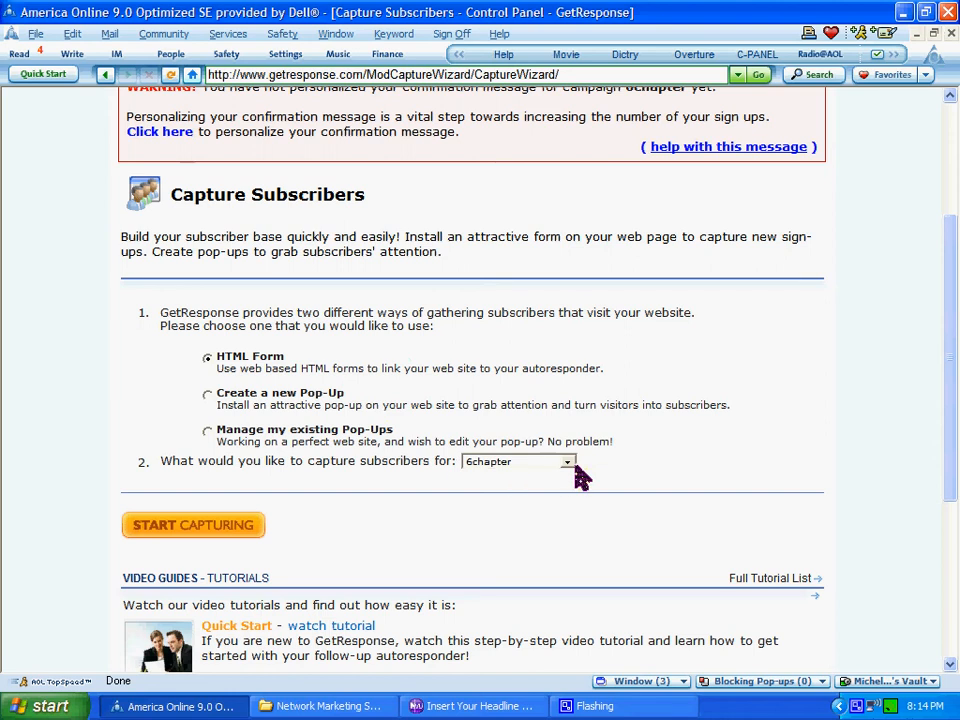
Keep 6chapter as the campaign and start capturing to launch the HTML Form Wizard.
left_click(568, 460)
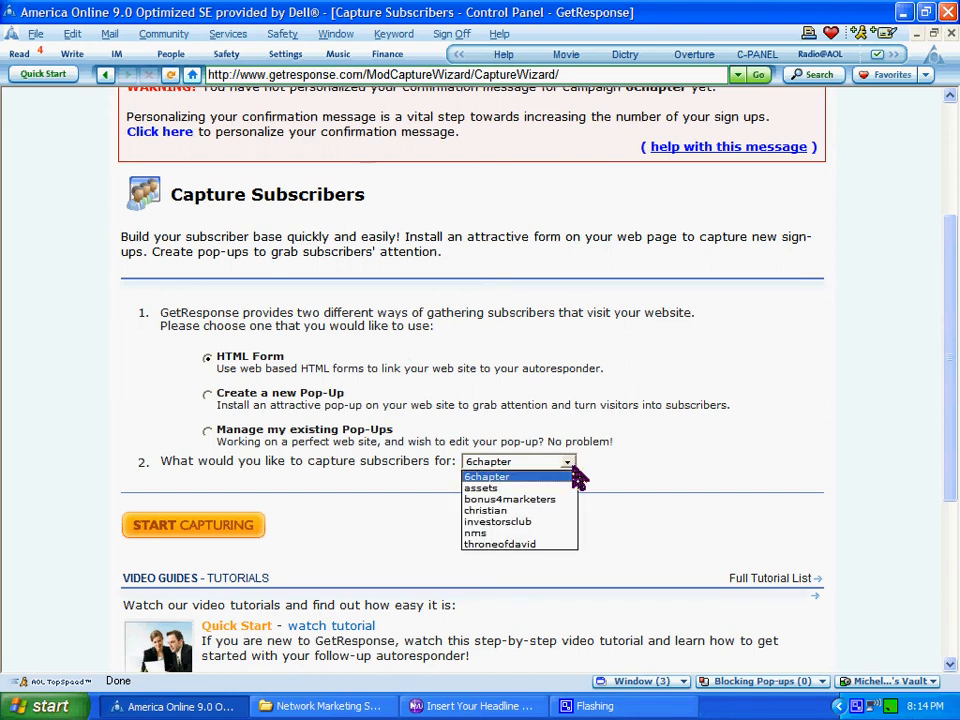
mouse_move(488, 488)
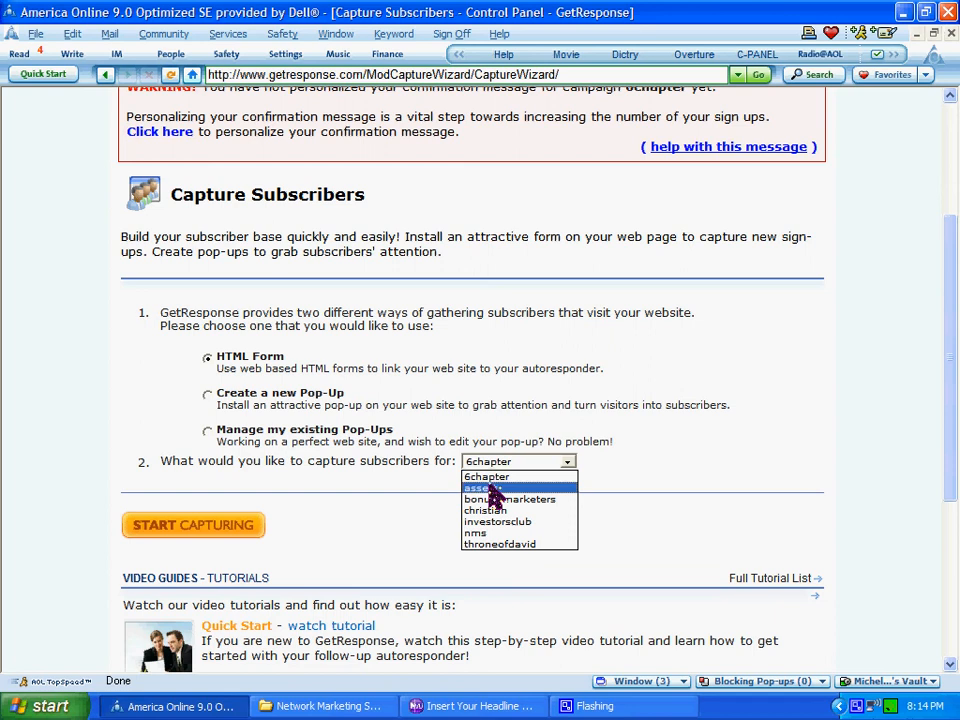
mouse_move(490, 476)
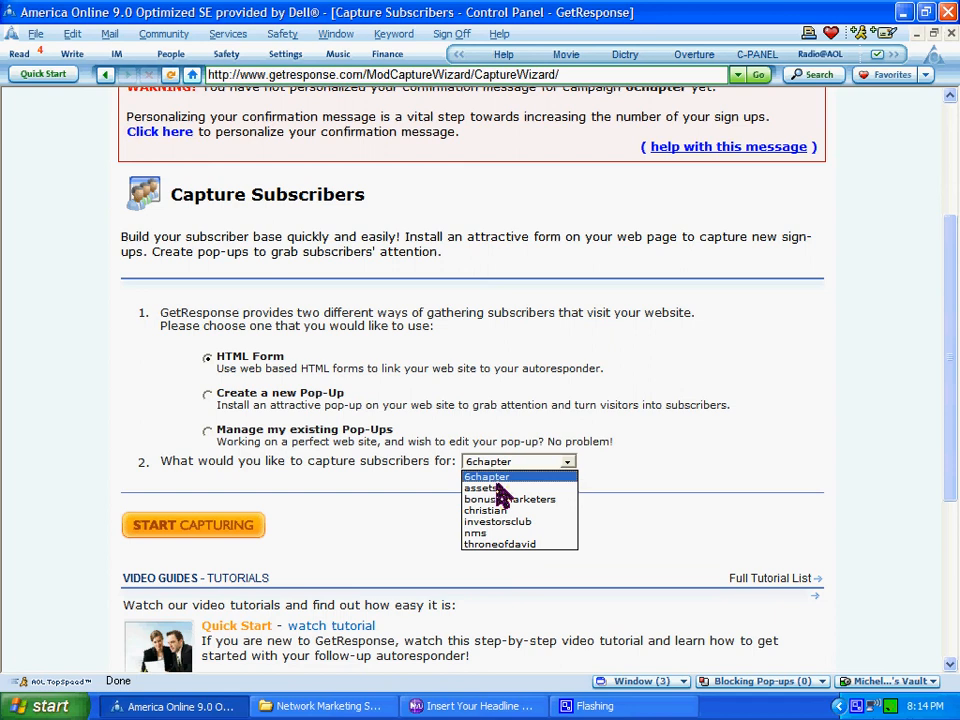
left_click(488, 476)
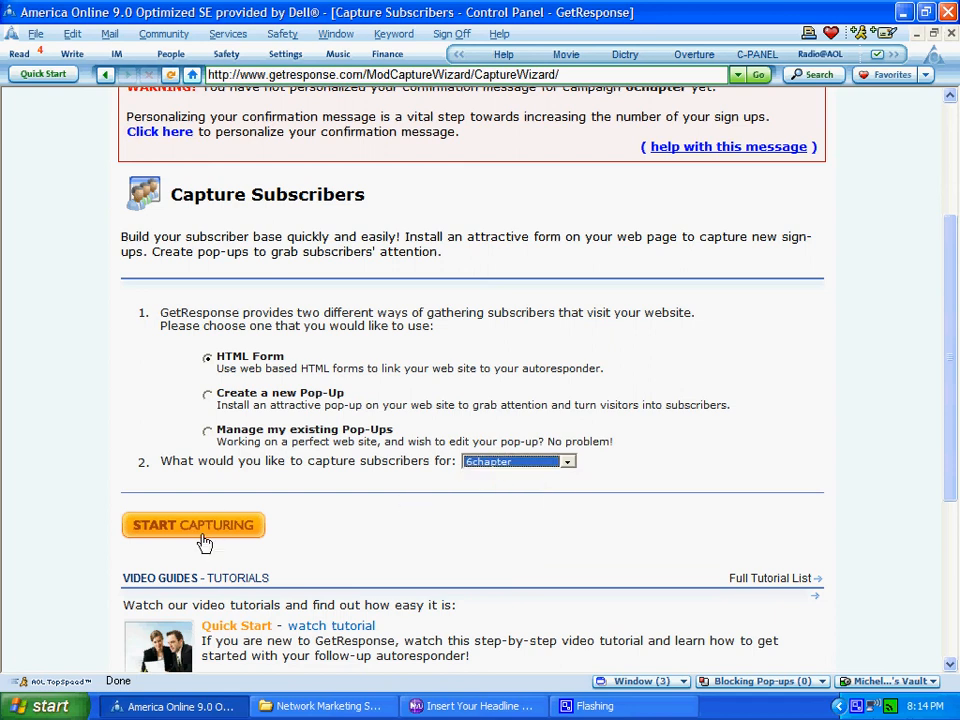
left_click(192, 524)
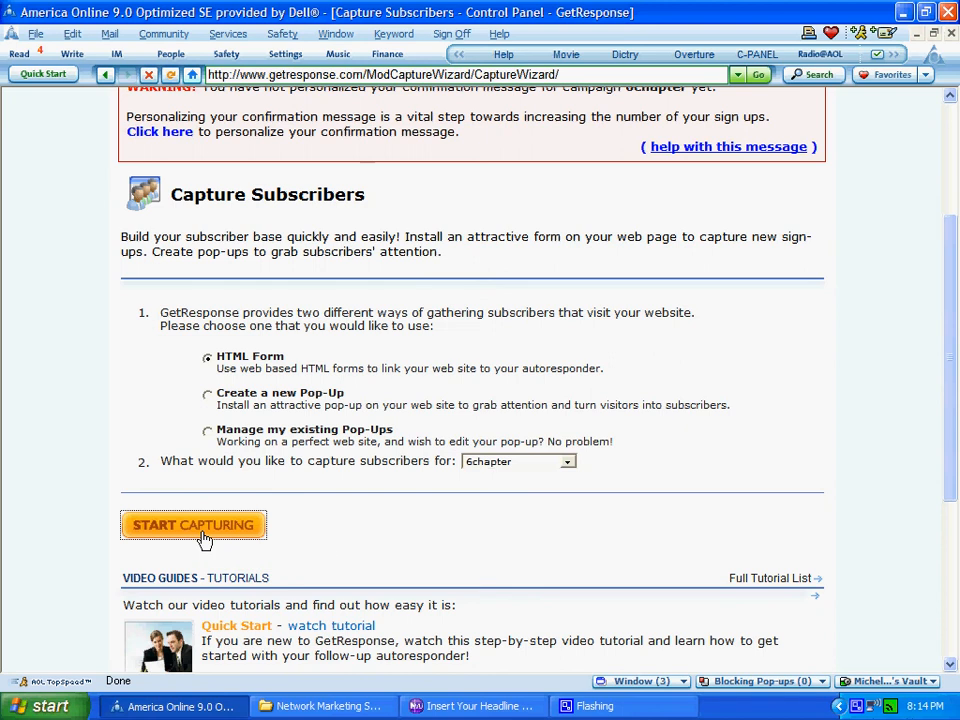
left_click(192, 524)
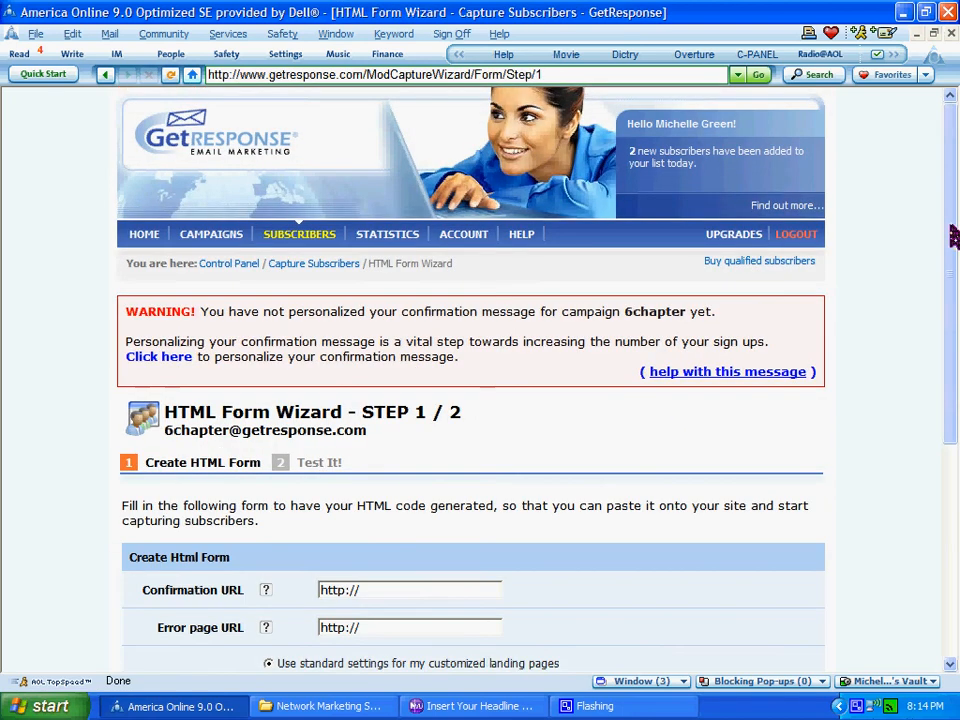
Keep tracking code 000 and no custom fields, then generate the form code via Next Step.
scroll("down", 3)
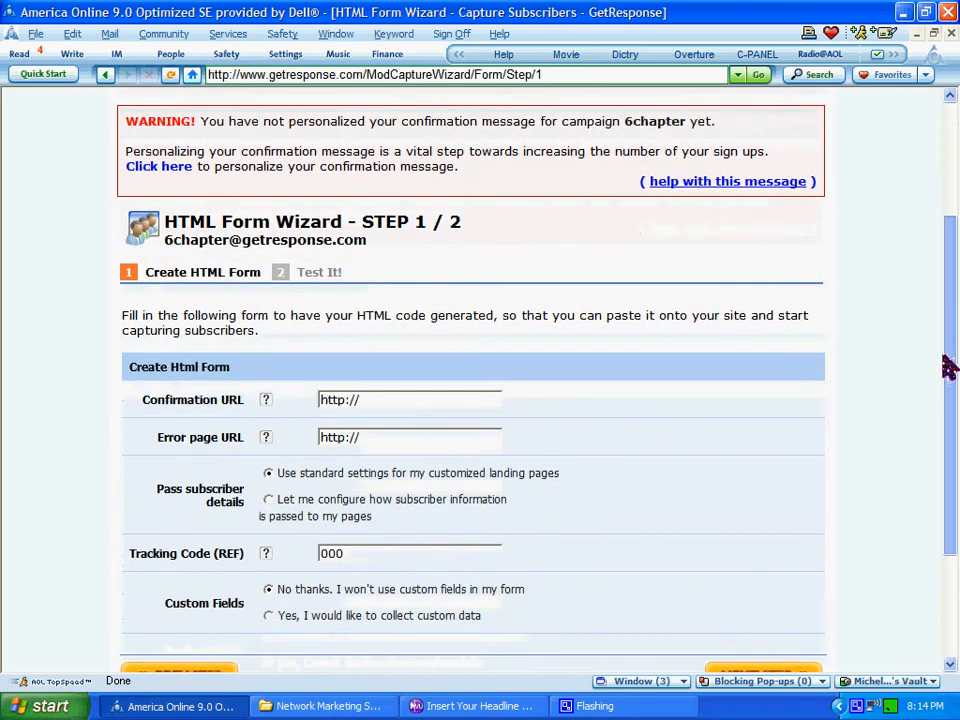
scroll("down", 3)
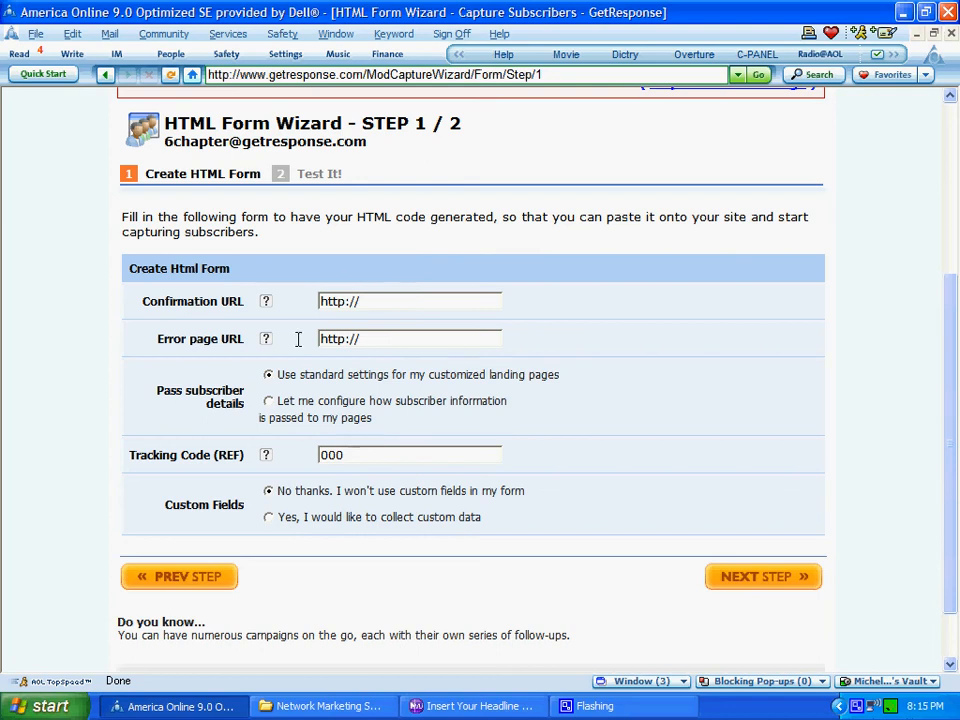
left_click(410, 338)
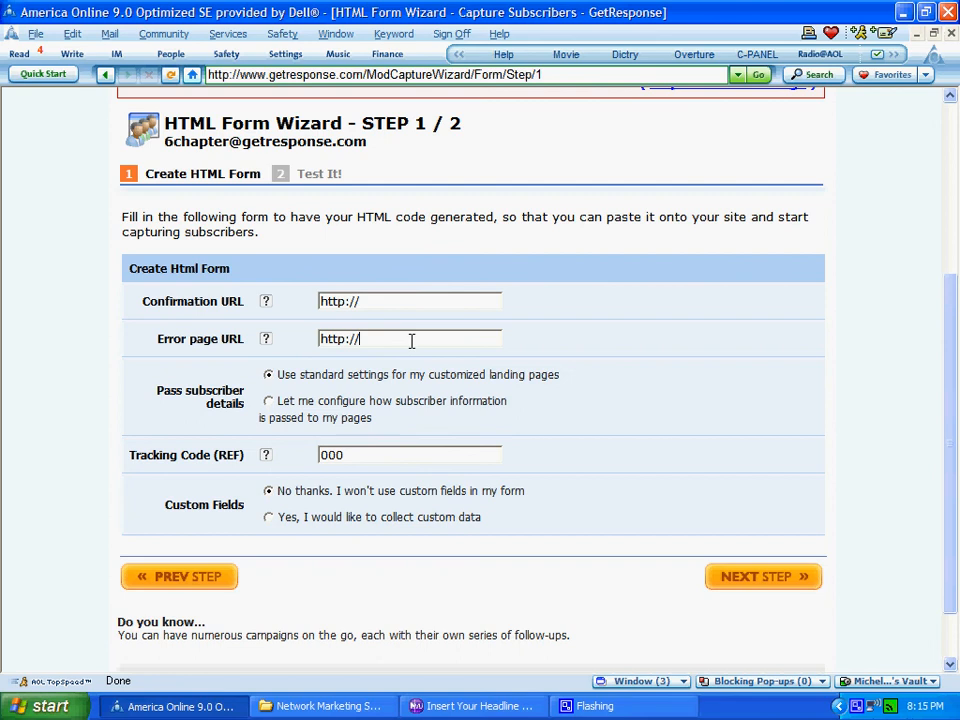
mouse_move(396, 360)
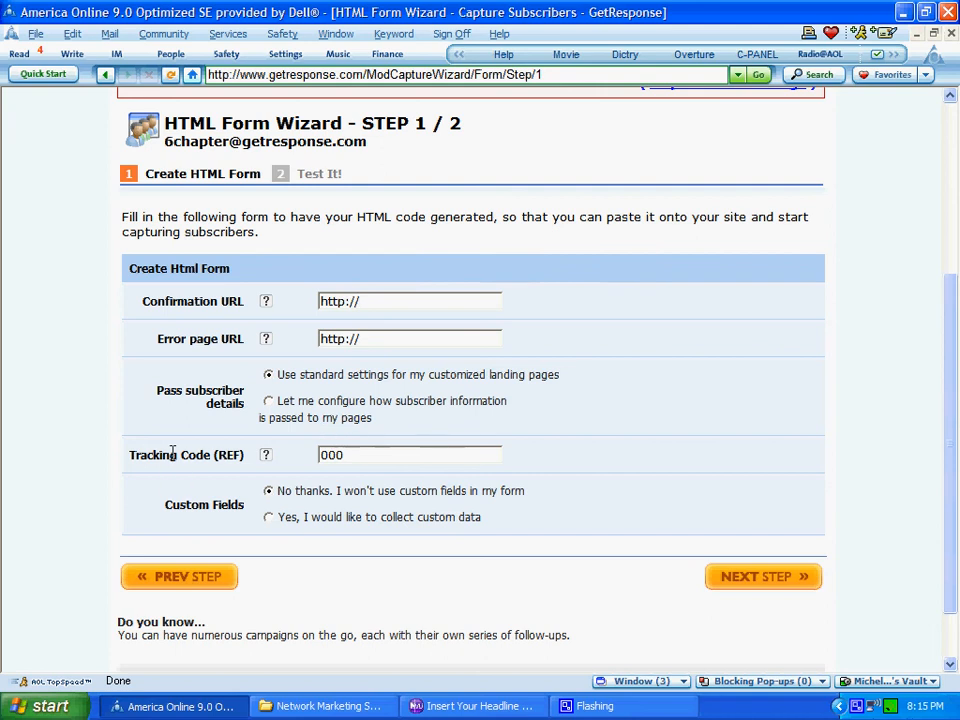
mouse_move(132, 456)
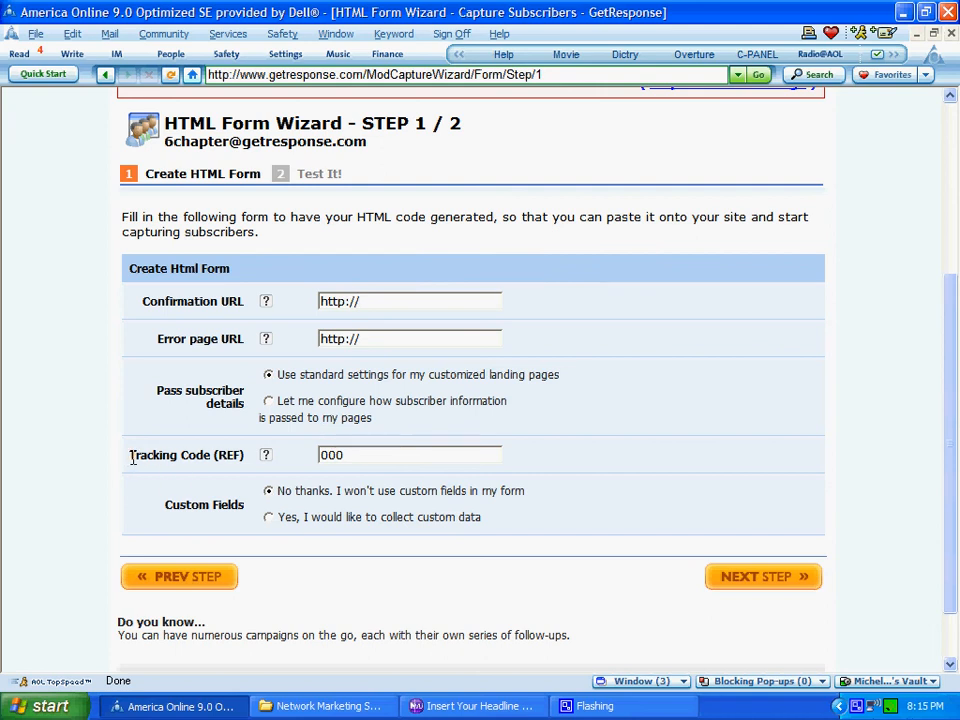
double_click(188, 456)
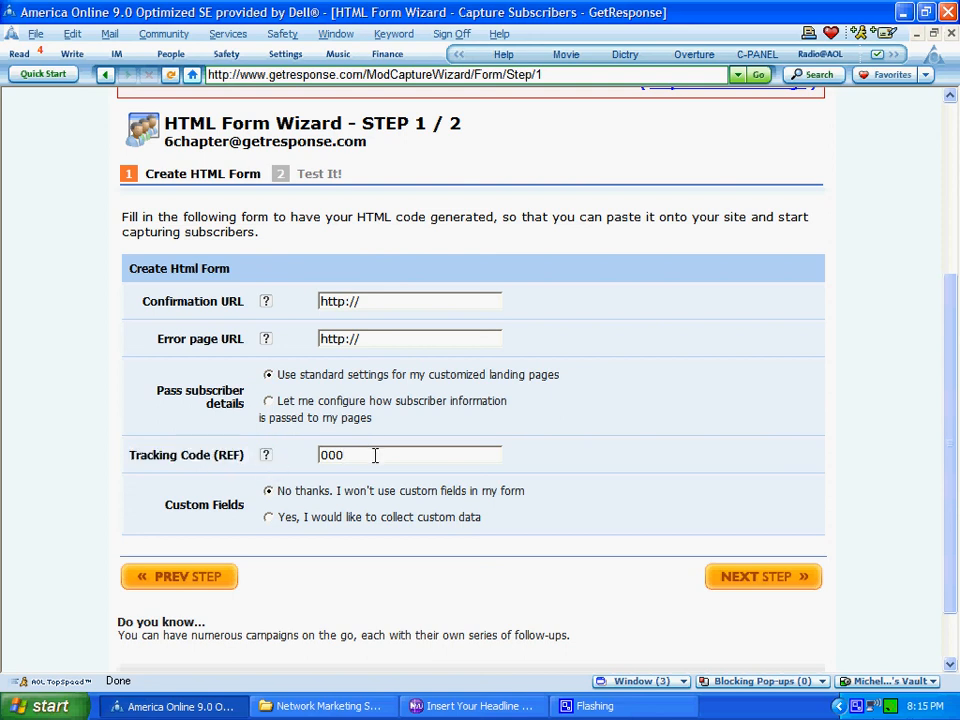
mouse_move(404, 476)
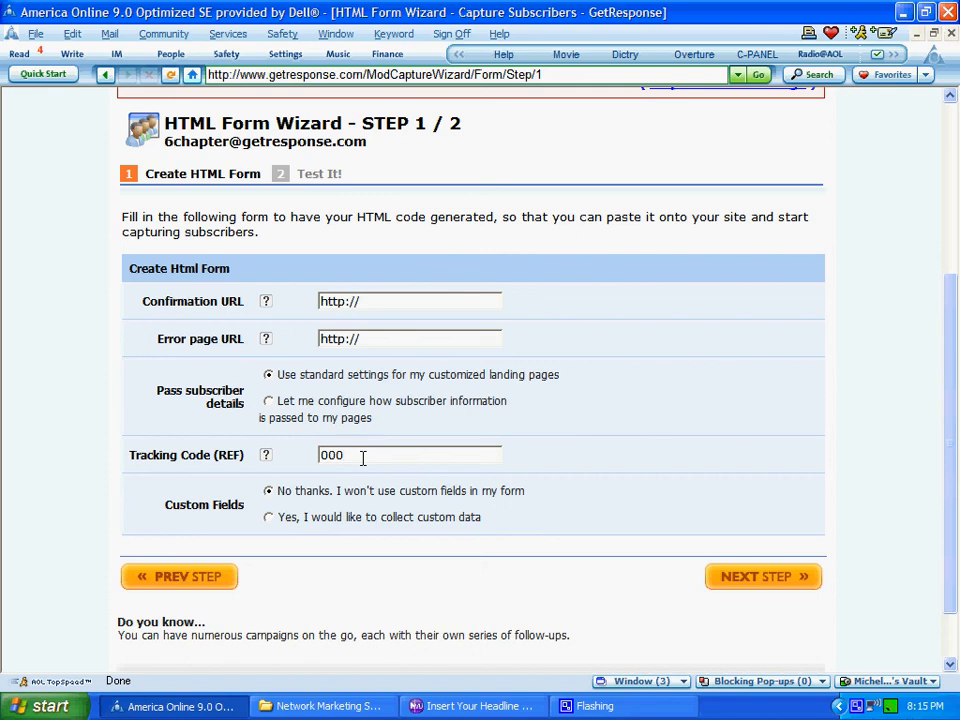
mouse_move(250, 468)
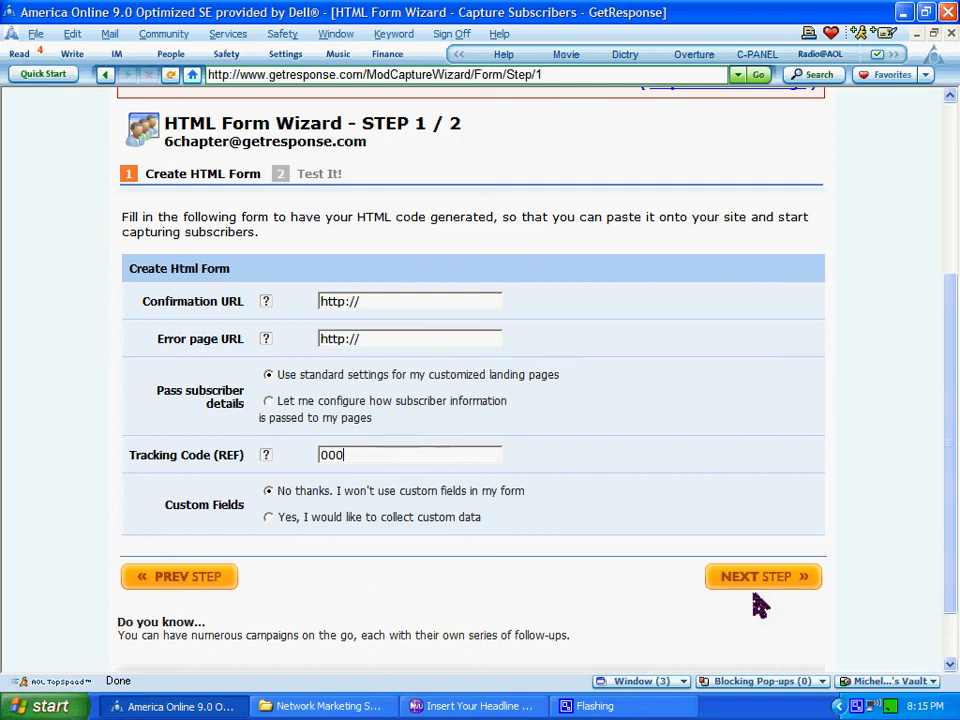
mouse_move(762, 588)
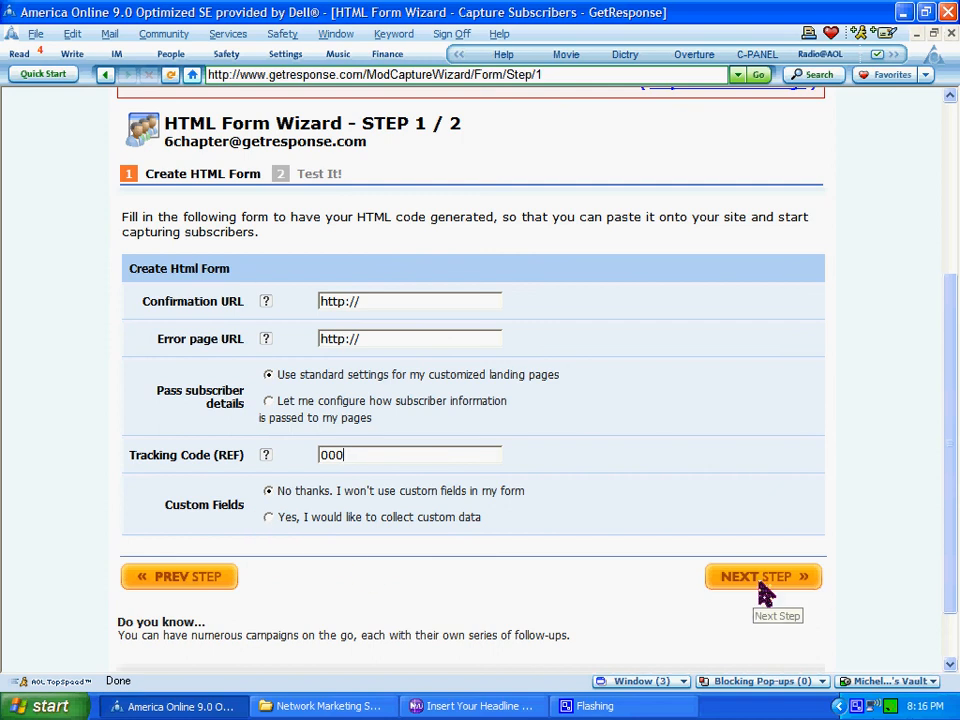
left_click(762, 576)
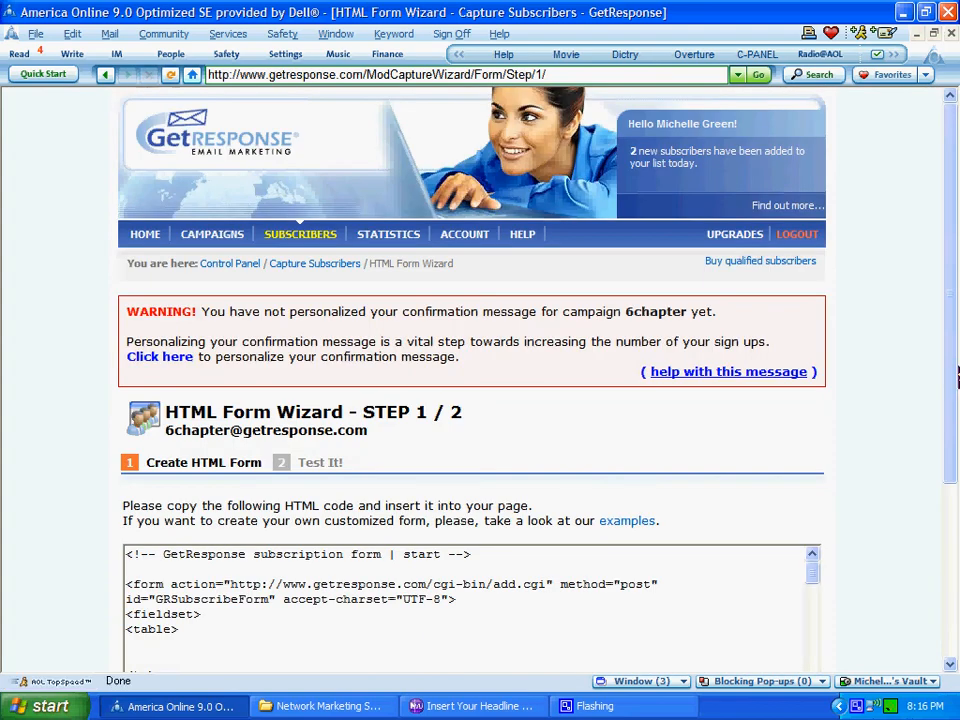
With the generated form code selected, switch to the squeeze page template in Nvu.
scroll("down", 3)
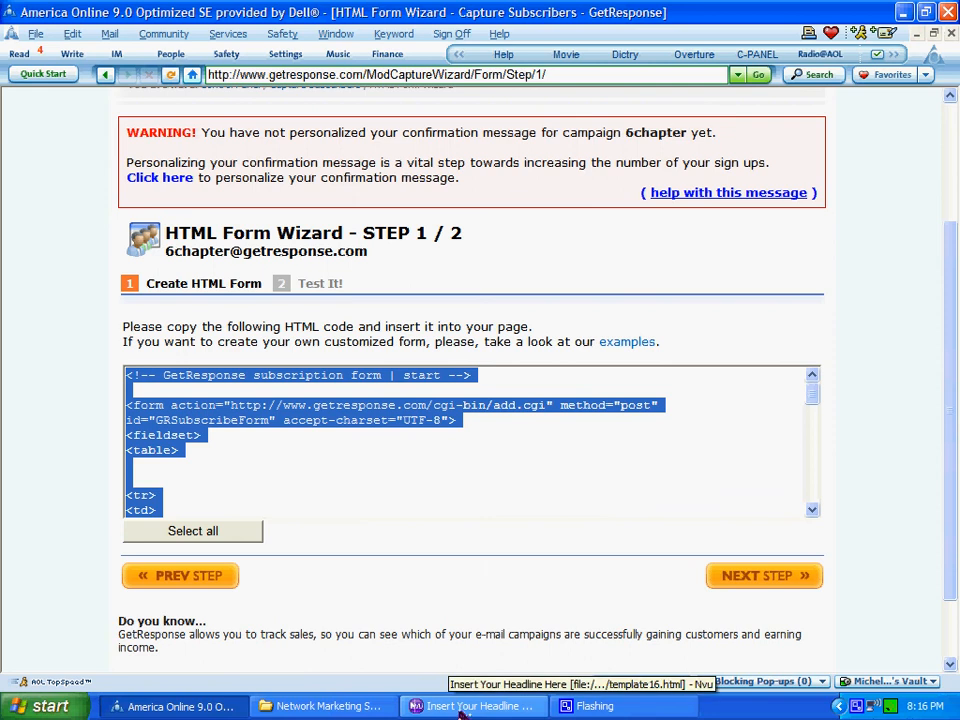
left_click(472, 706)
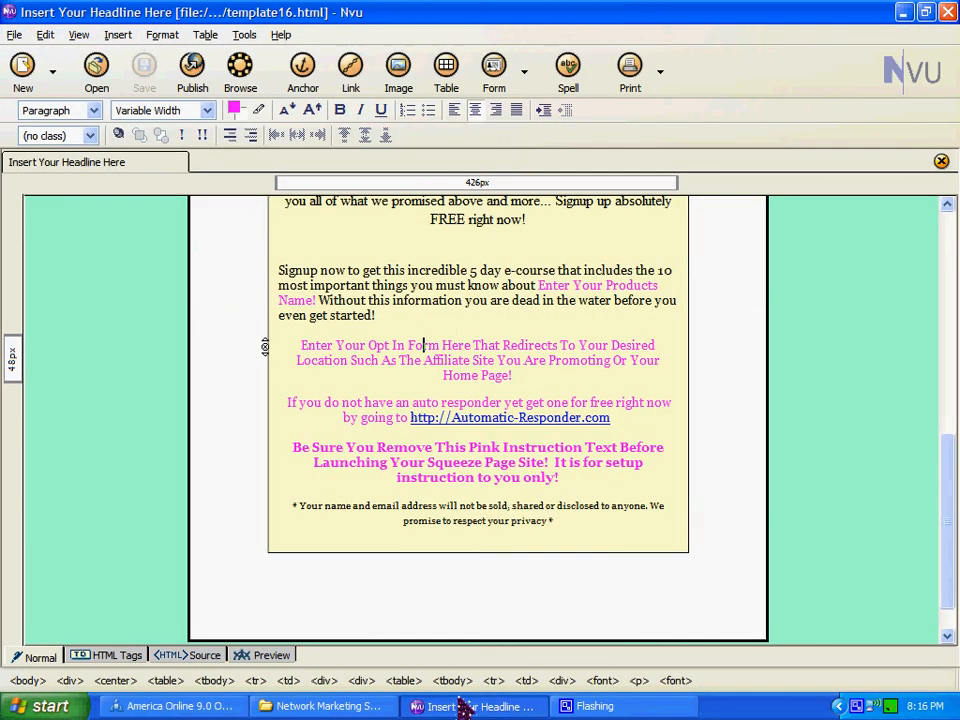
Select the three pink instruction paragraphs in the squeeze page's sign-up box.
scroll("up", 3)
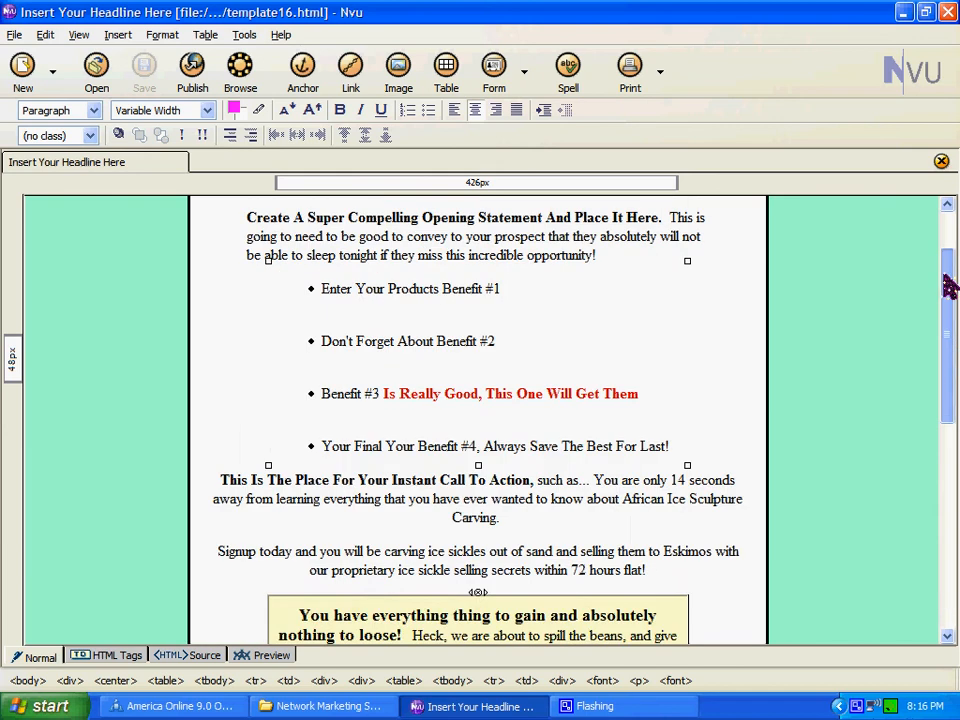
scroll("down", 3)
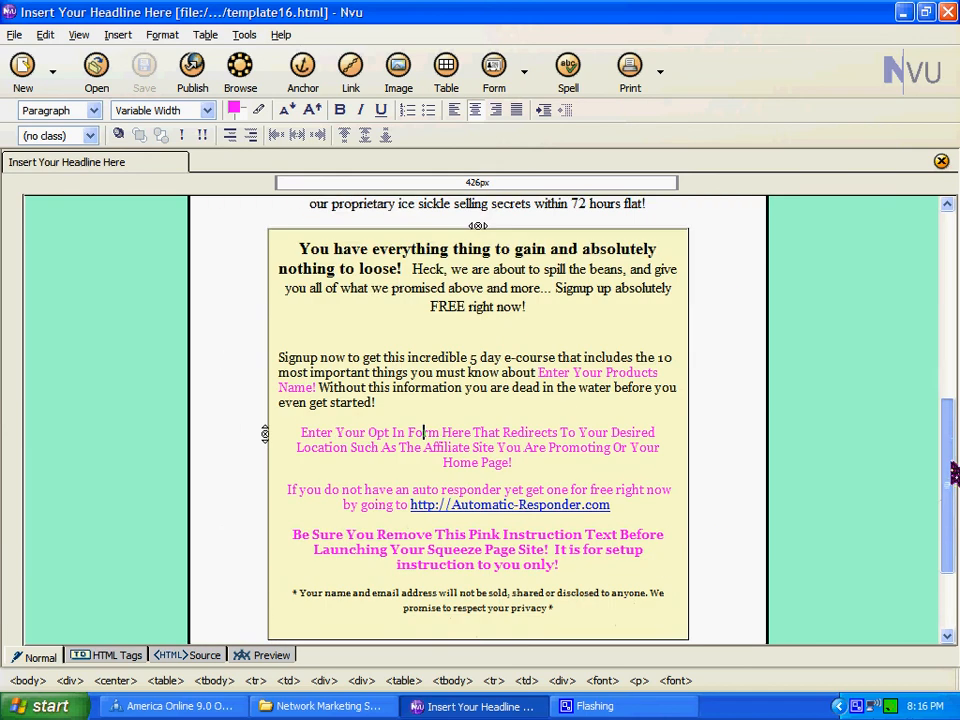
scroll("down", 3)
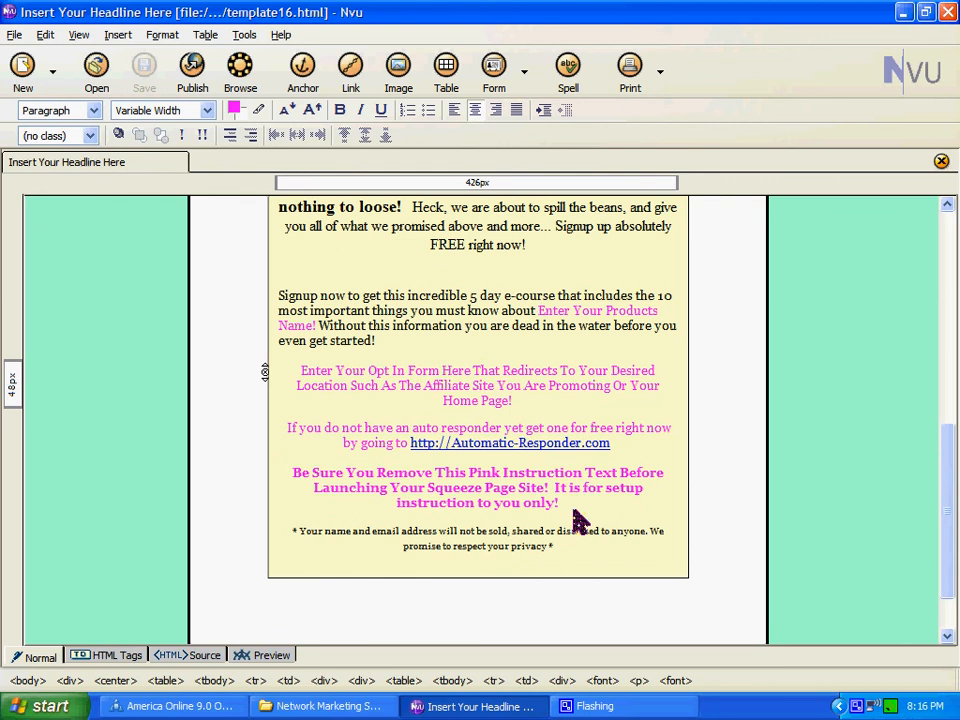
left_click_drag(452, 488, 556, 504)
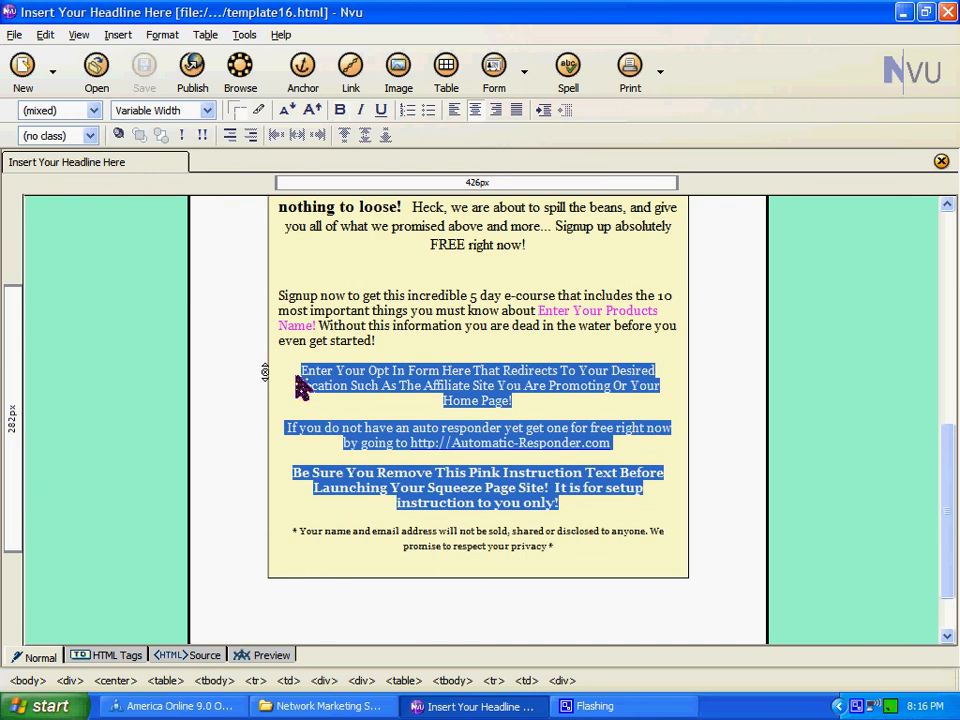
mouse_move(464, 478)
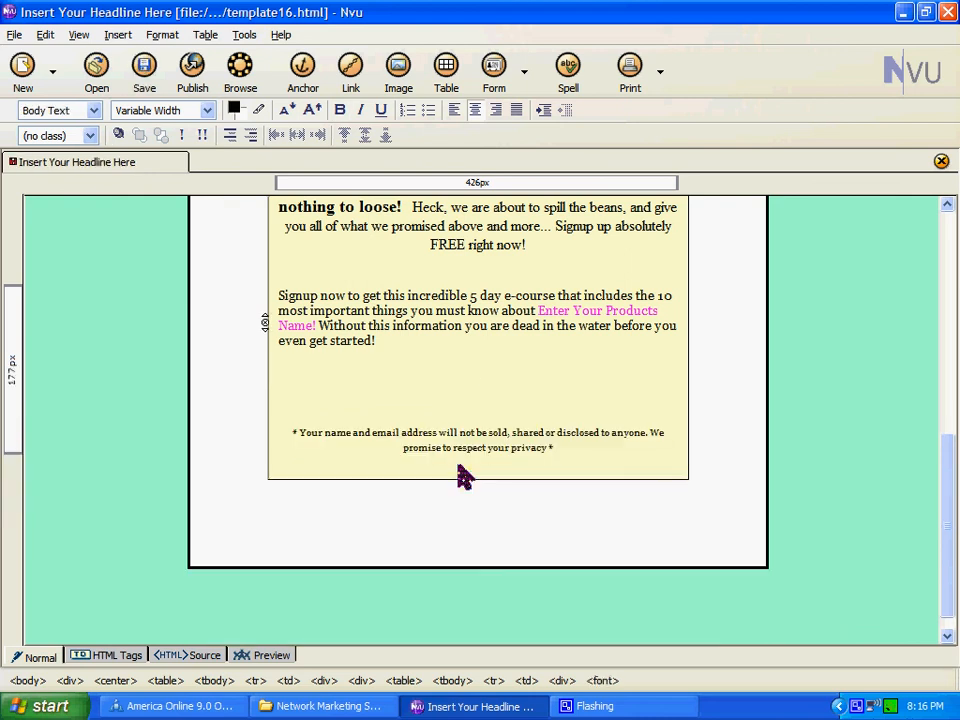
mouse_move(122, 38)
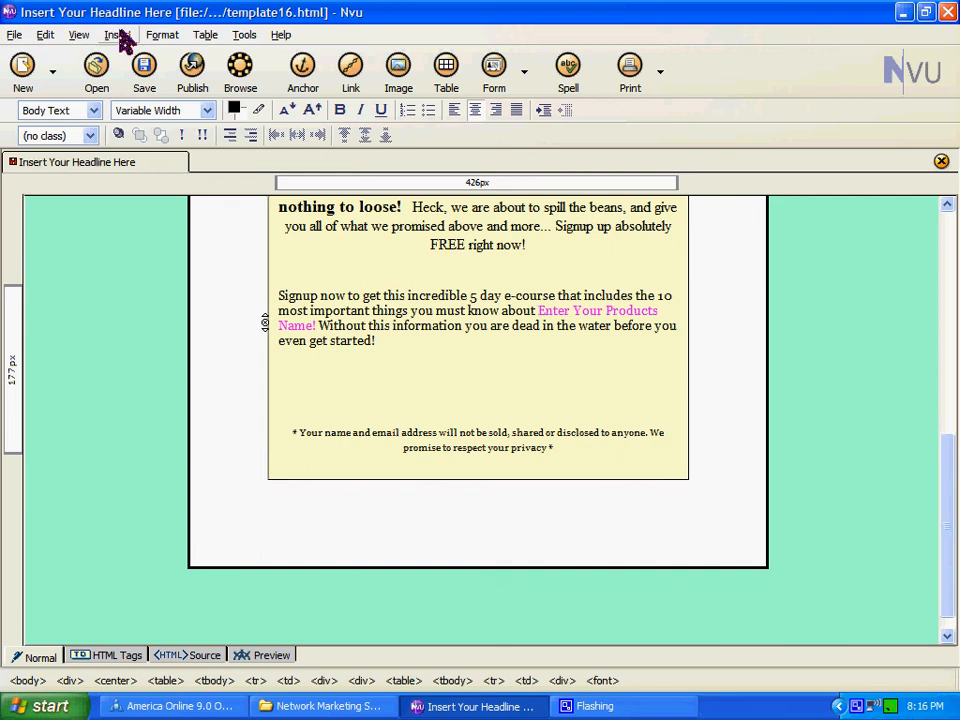
Paste the GetResponse form code via Insert > HTML and insert it into the page.
left_click(118, 34)
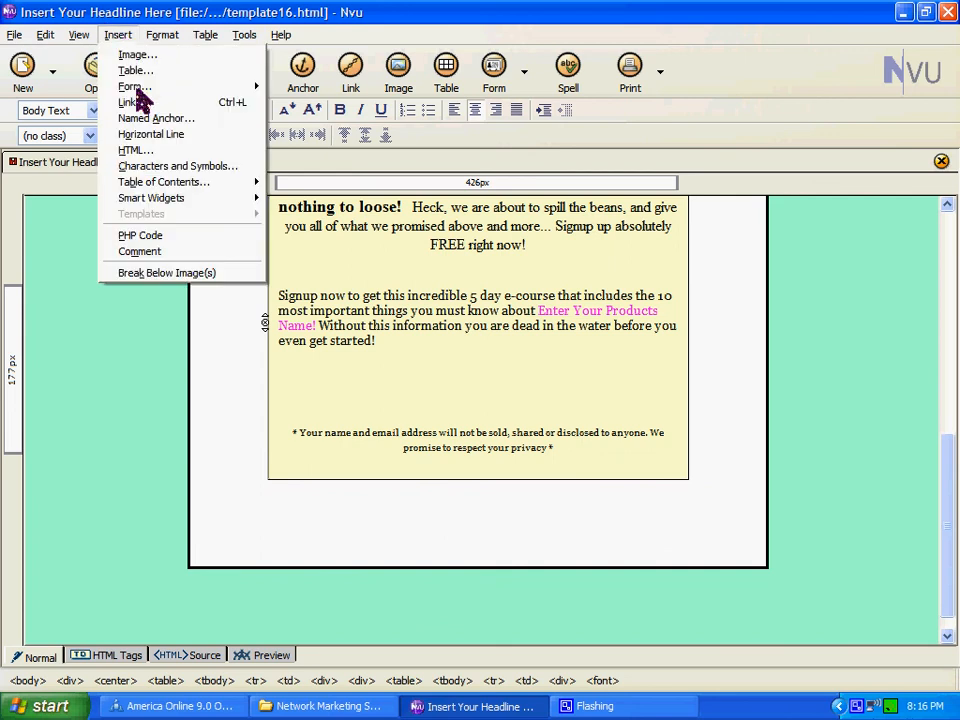
left_click(136, 148)
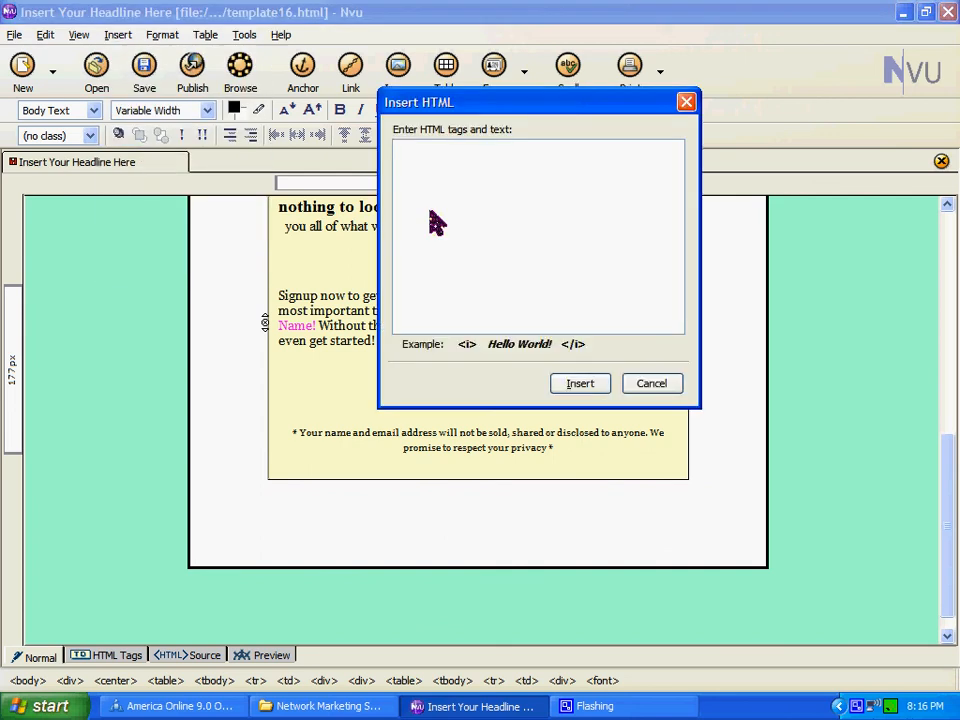
right_click(436, 220)
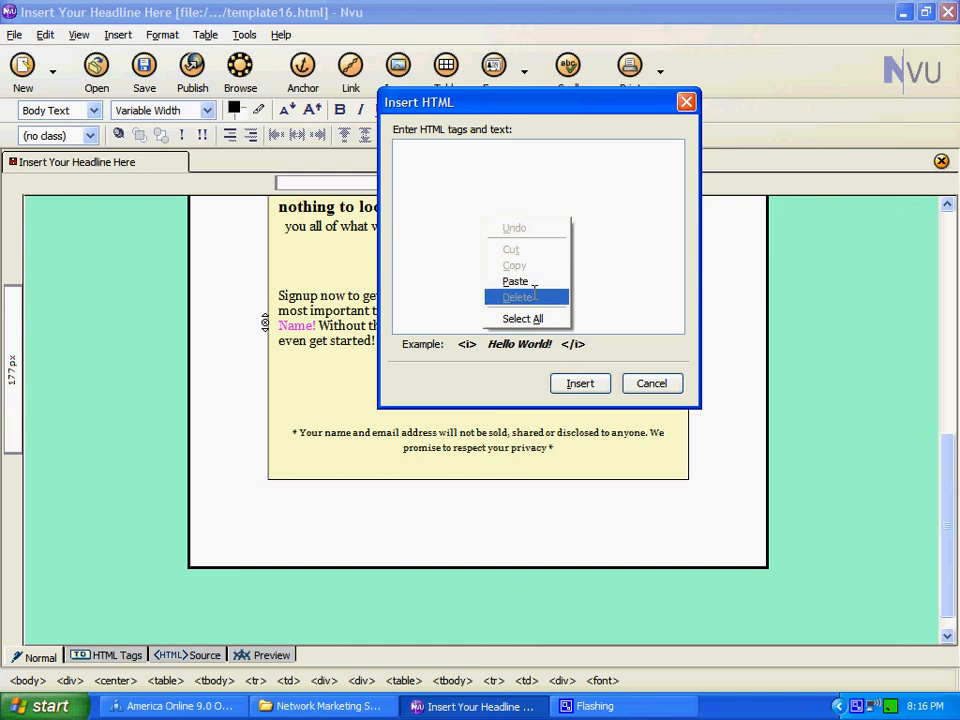
left_click(516, 280)
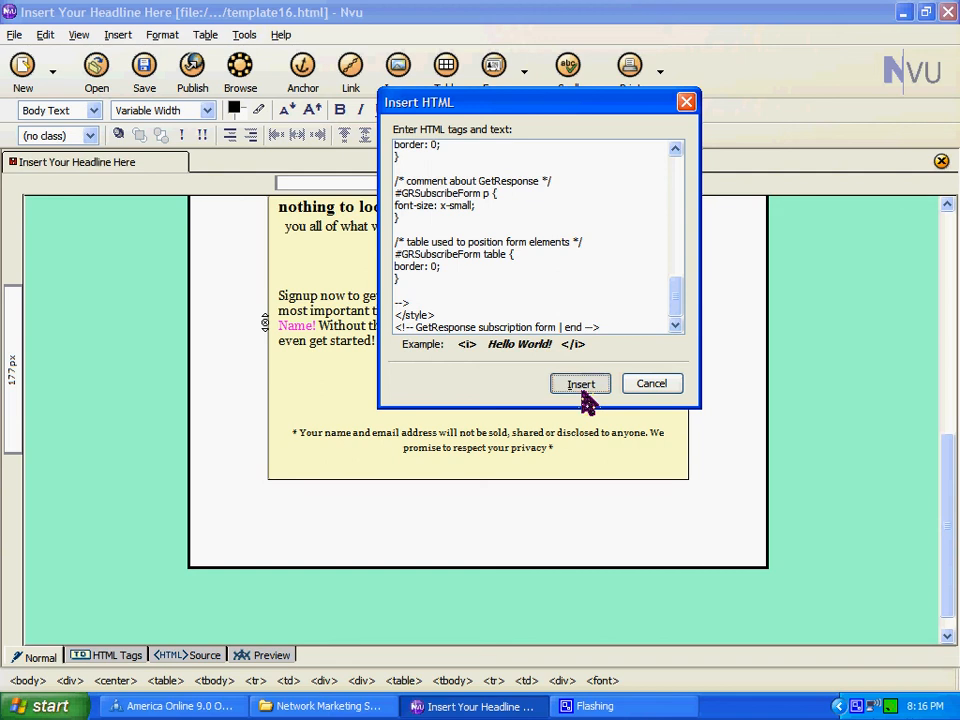
left_click(580, 384)
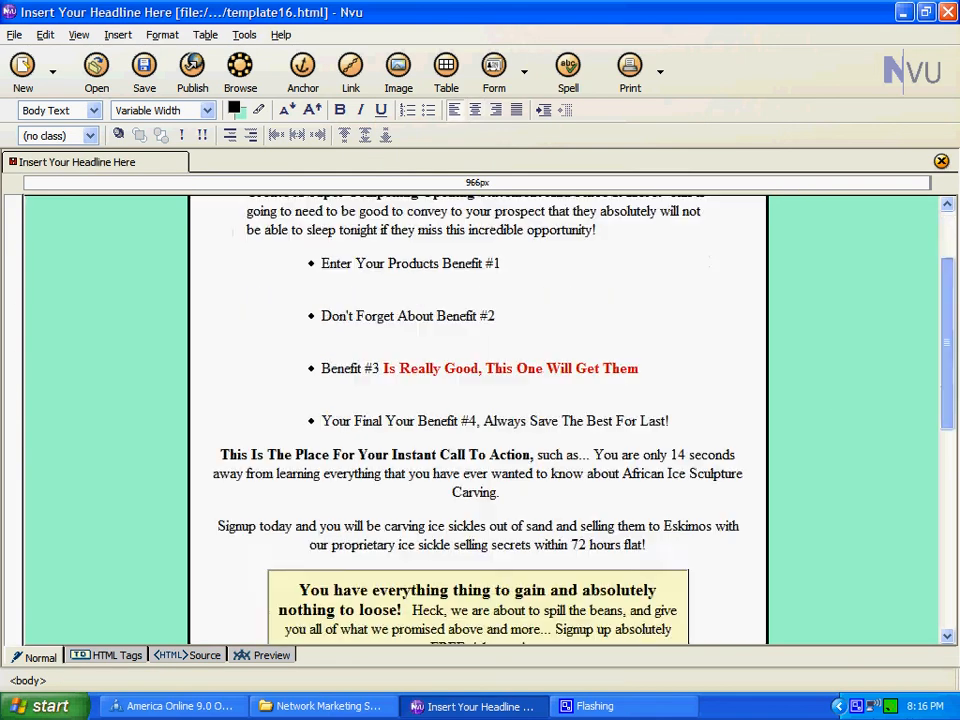
Preview the page to check the Your Name, Your E-Mail fields and Get More Info! button.
scroll("down", 3)
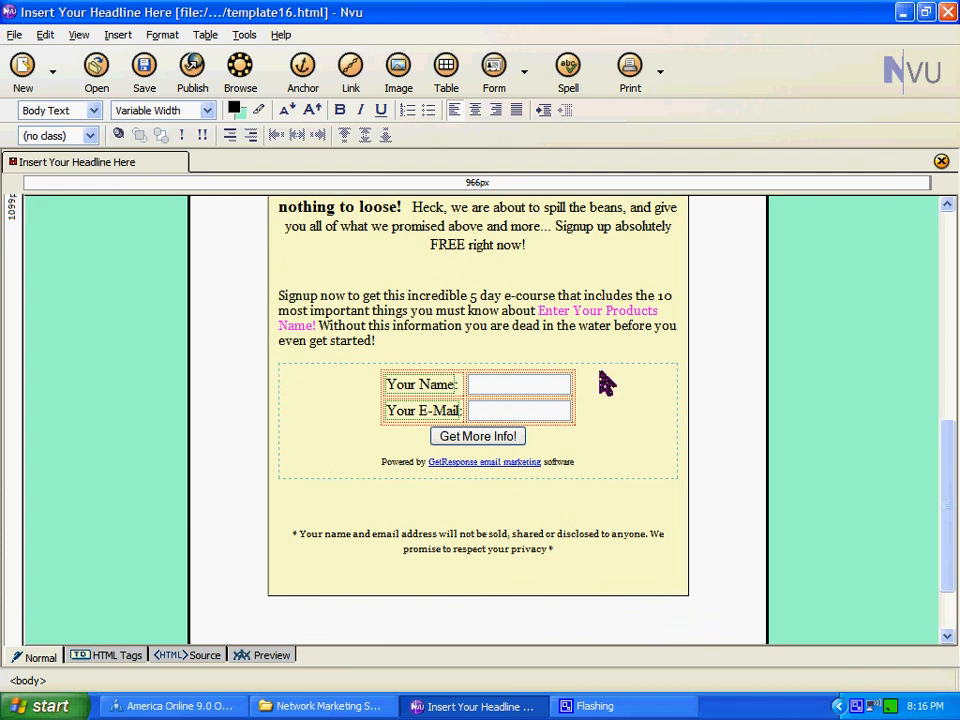
mouse_move(420, 388)
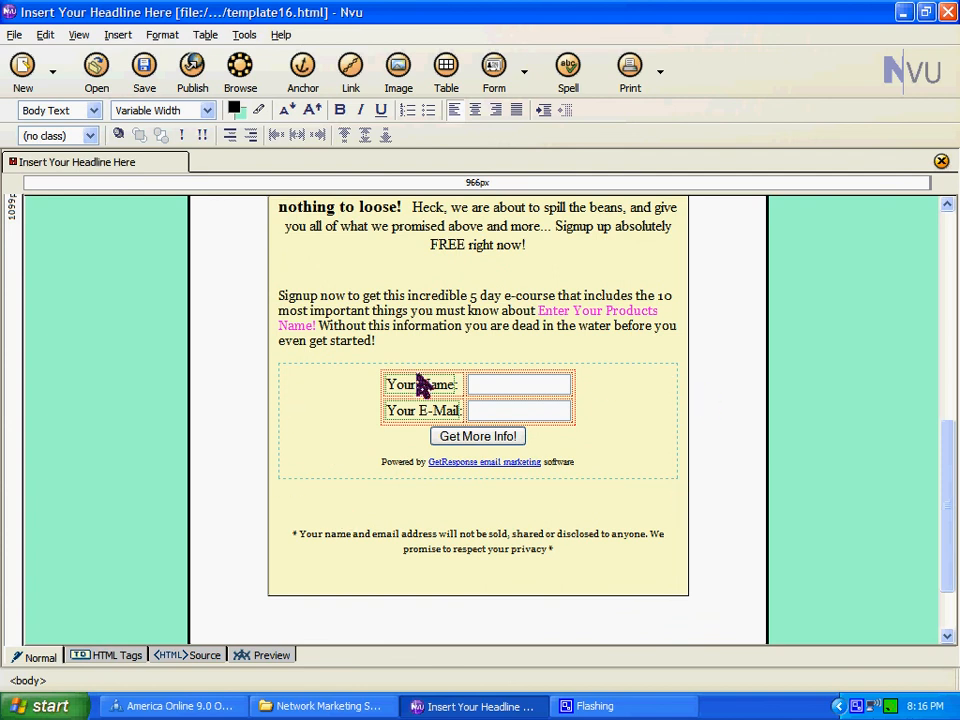
mouse_move(352, 510)
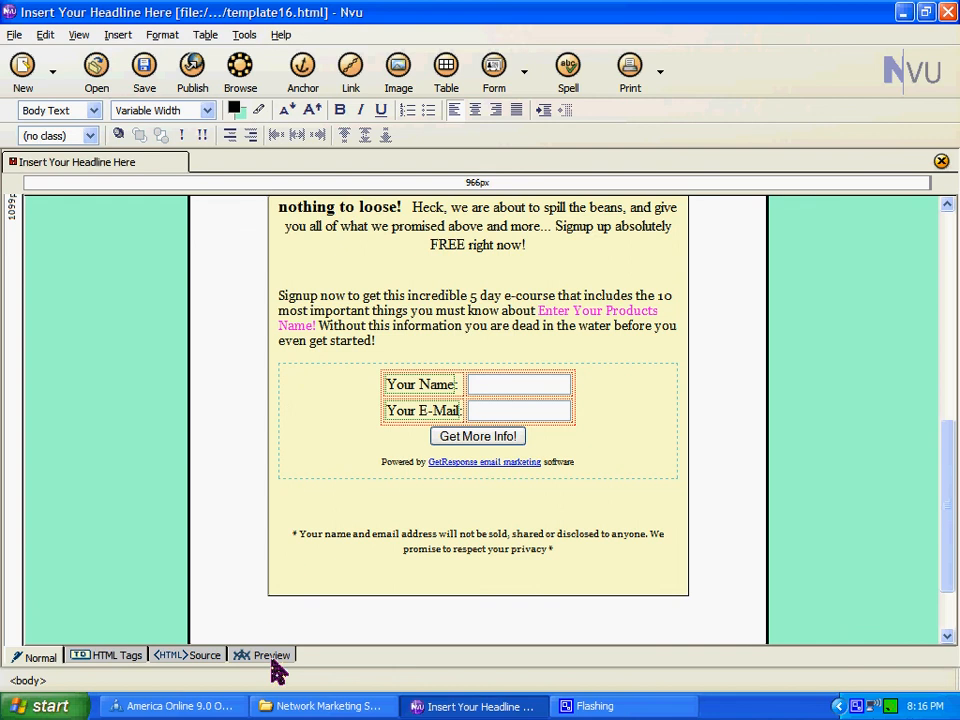
left_click(270, 656)
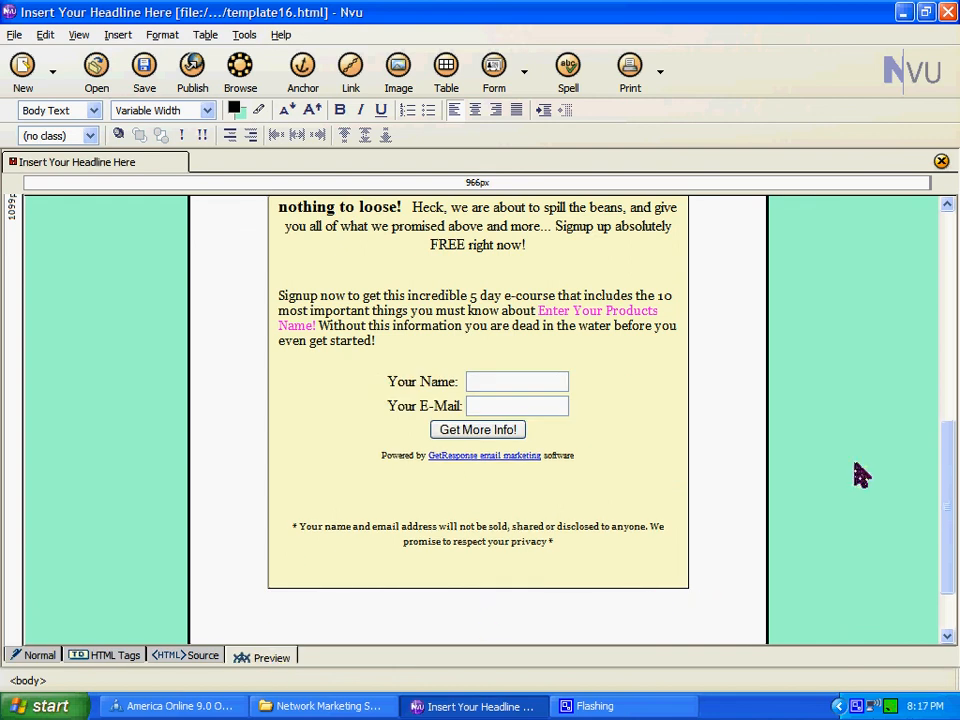
scroll("up", 3)
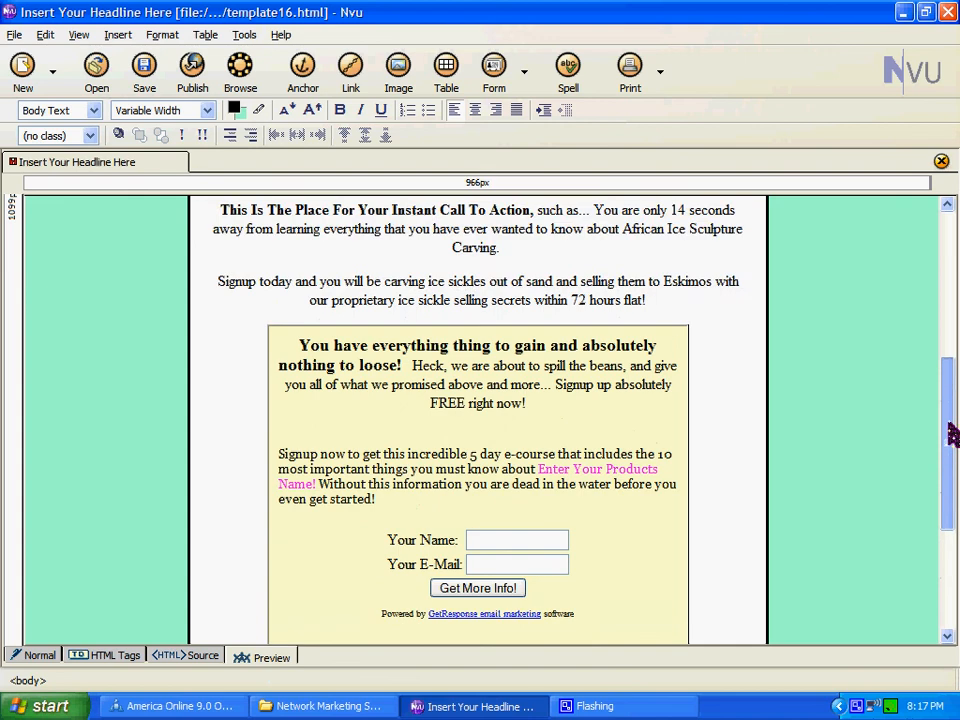
scroll("down", 3)
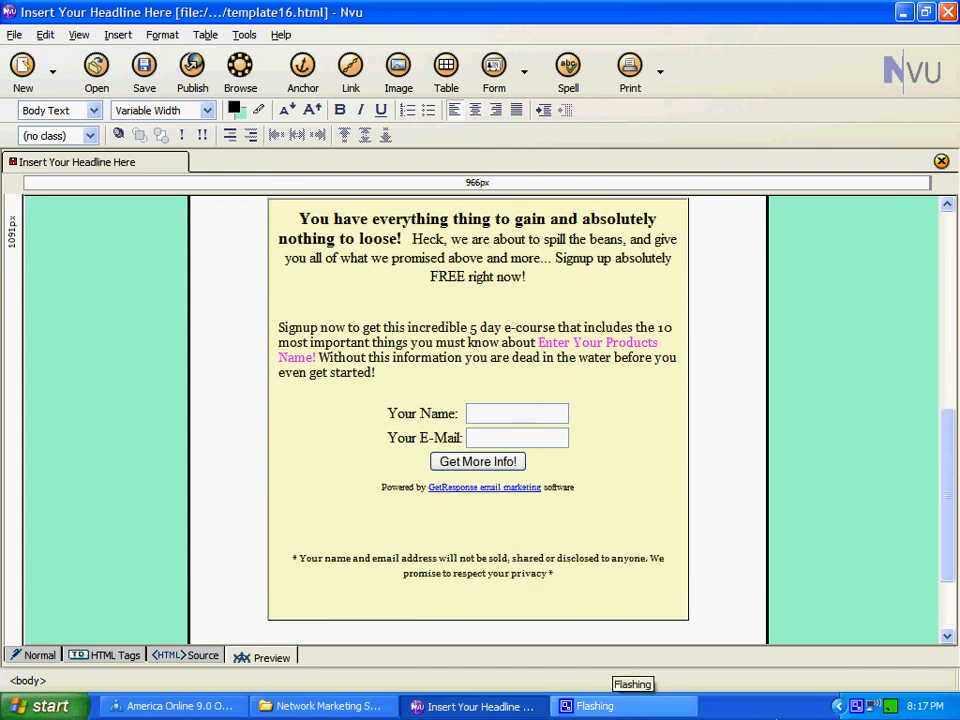